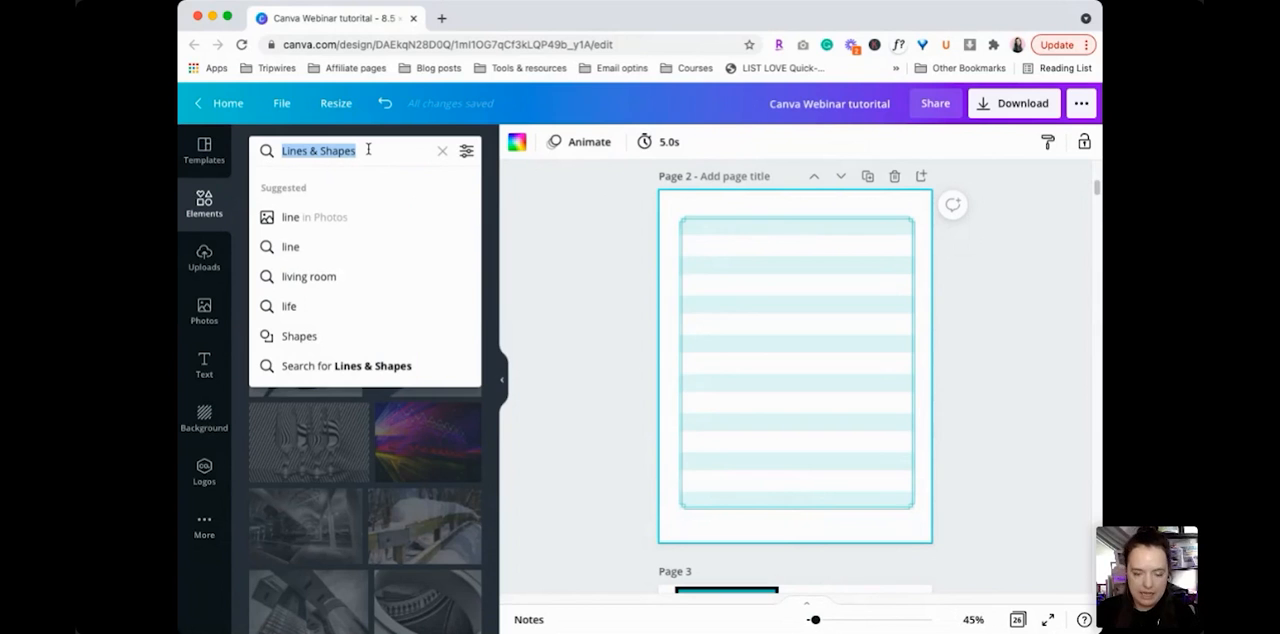
Search Elements ('bea', 'workbook') and add a teal rectangle bar near the top of page 2.
type("bea")
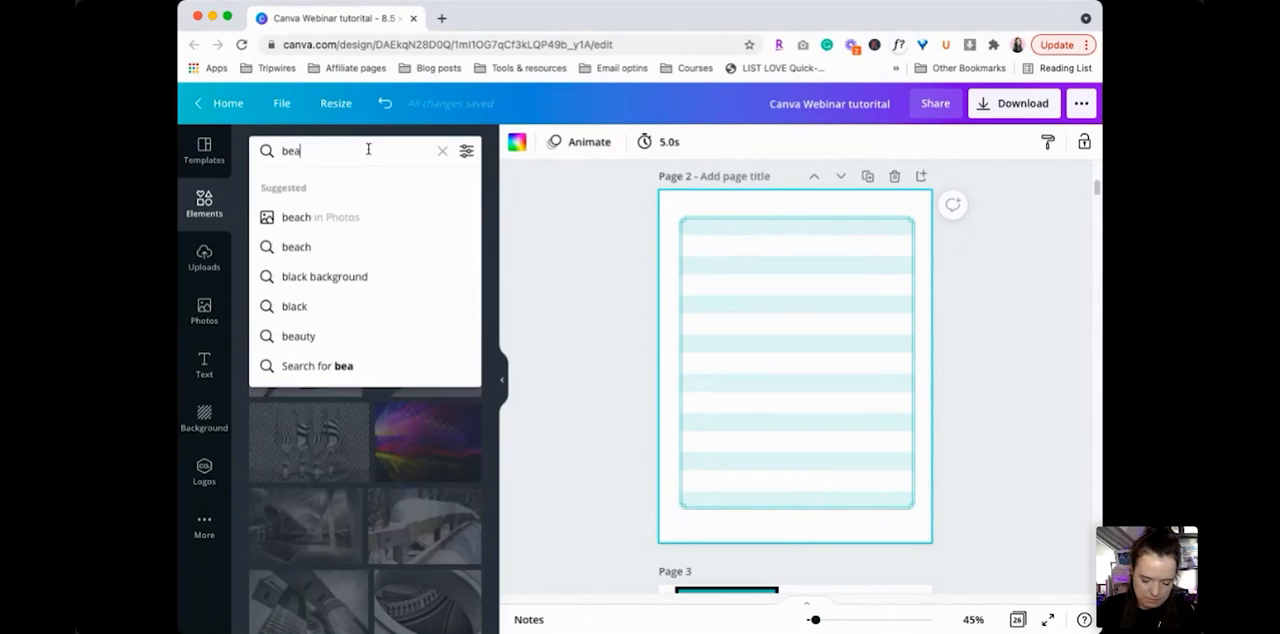
left_click(295, 246)
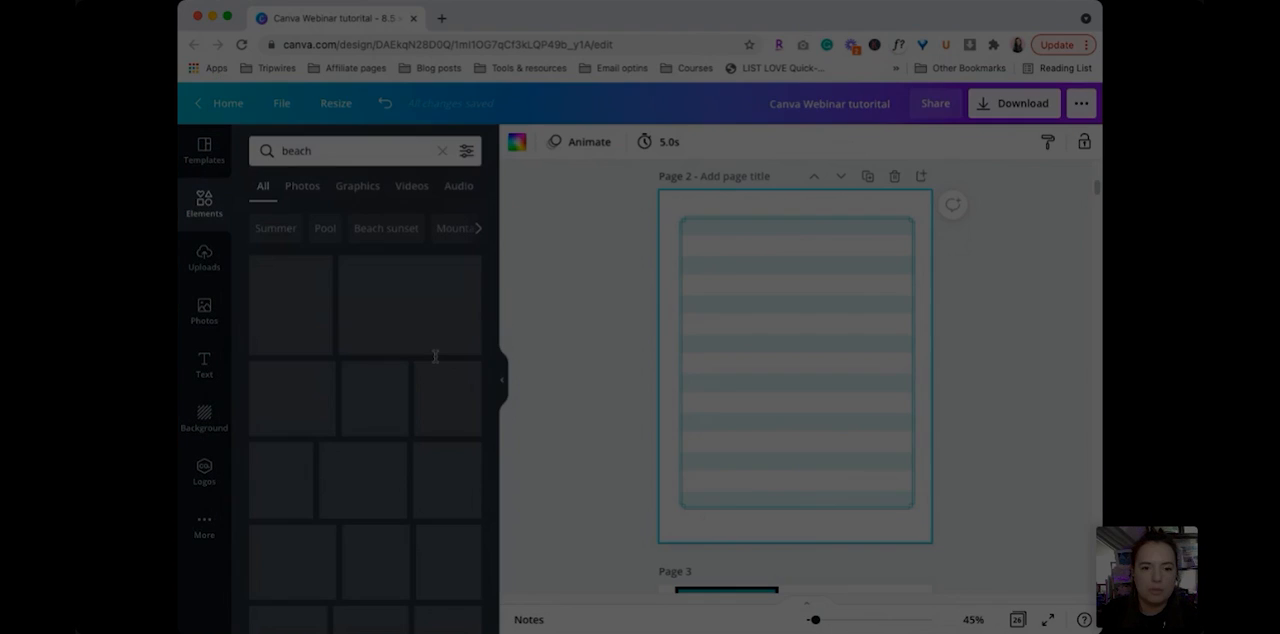
type("workbook")
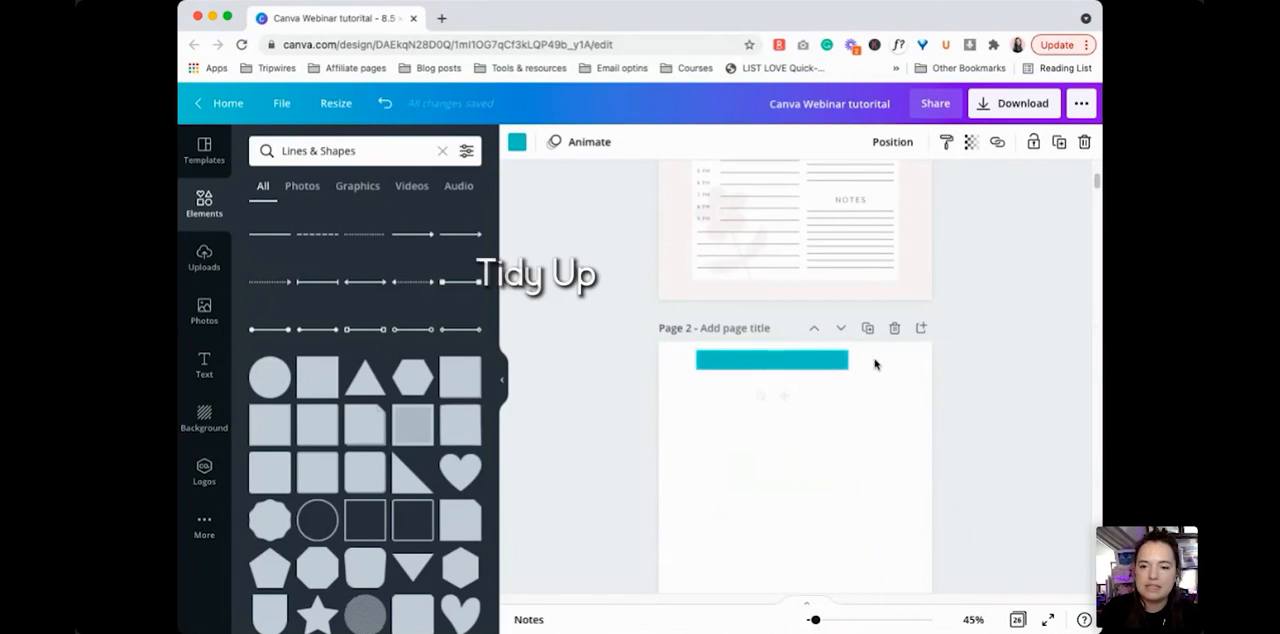
Stretch the teal bar to the page margins and add an outlined square beside it.
left_click_drag(845, 359, 918, 359)
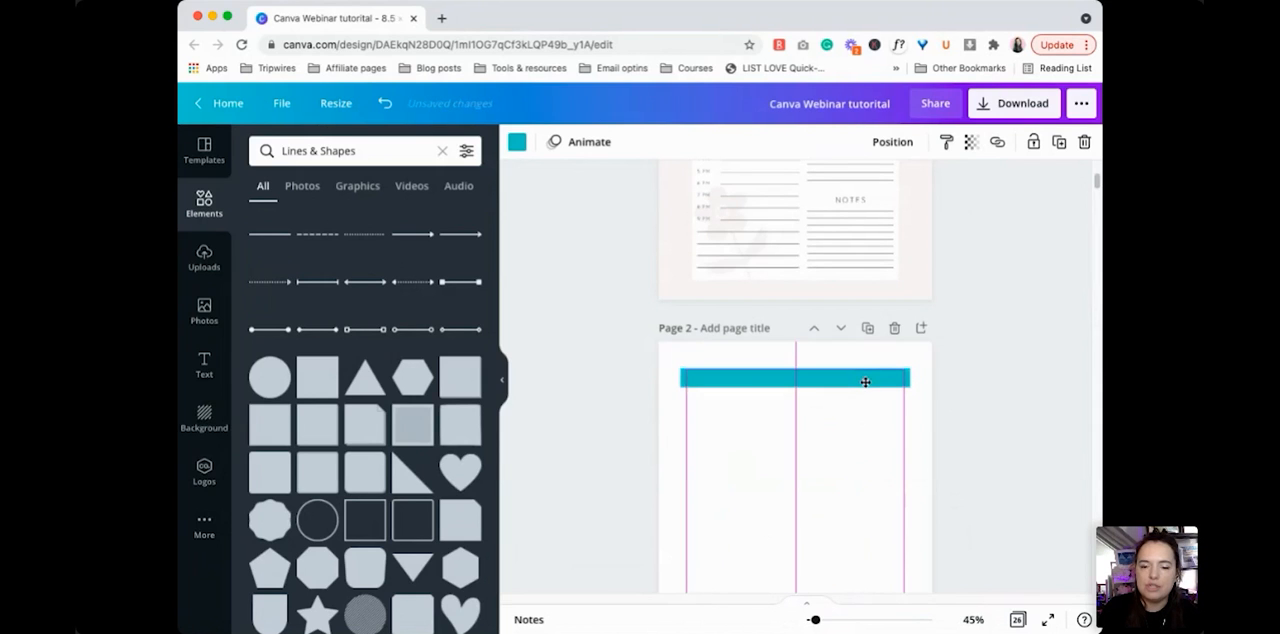
left_click(865, 381)
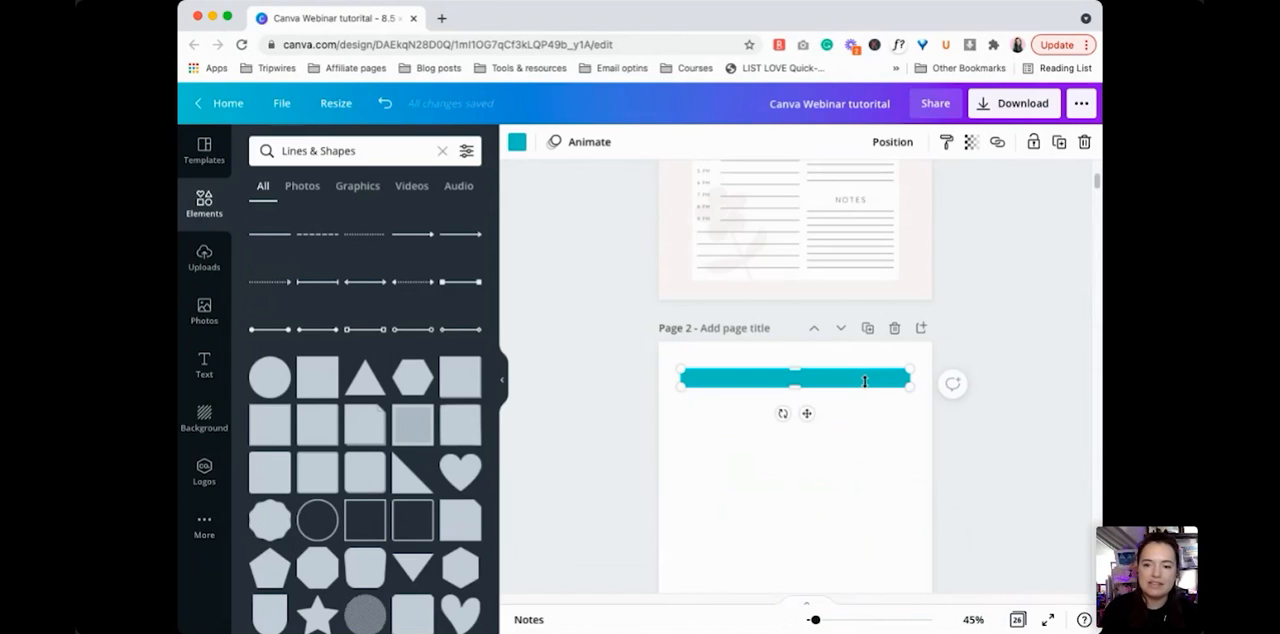
mouse_move(860, 383)
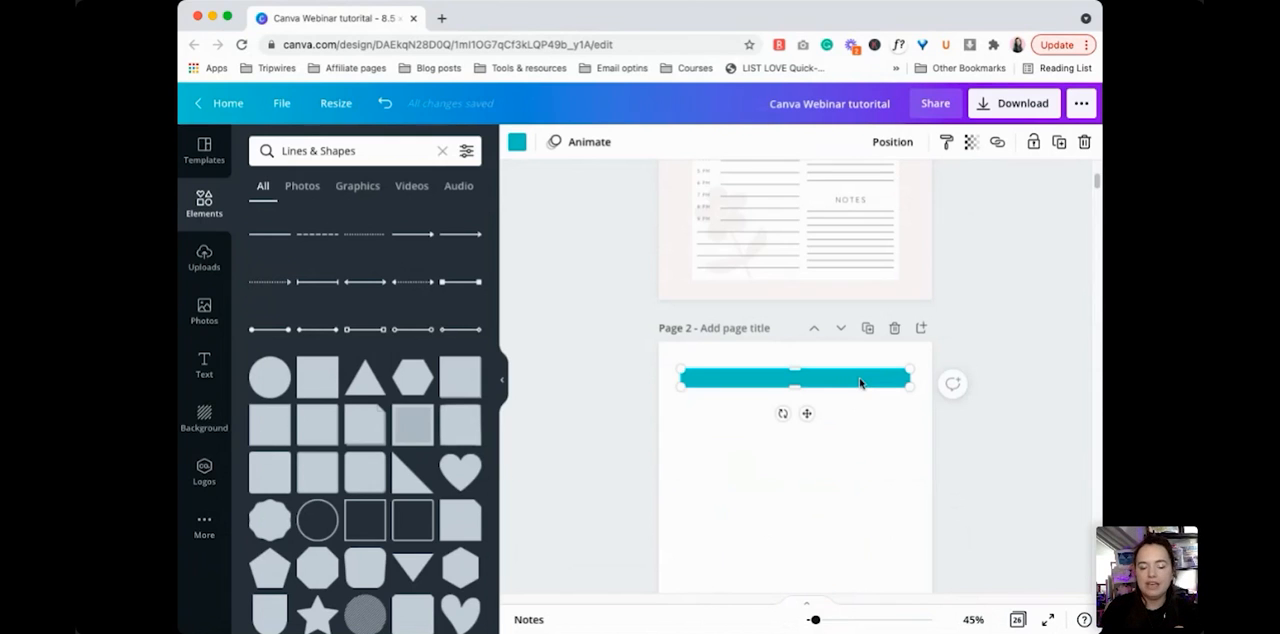
mouse_move(369, 527)
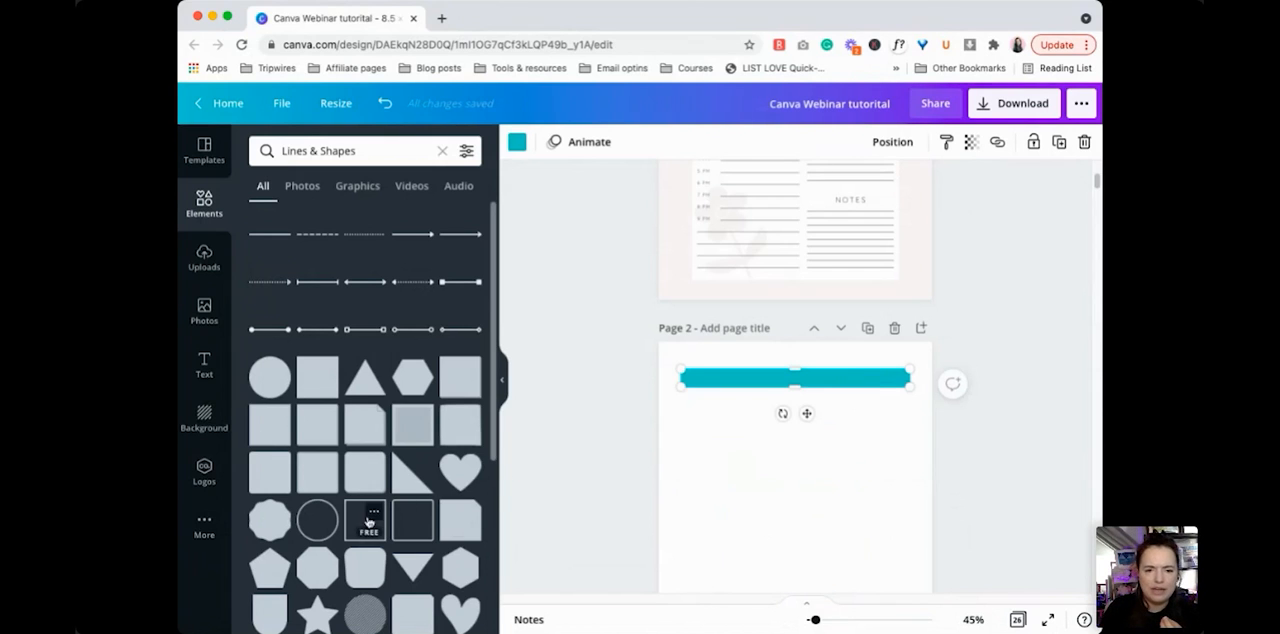
left_click(371, 521)
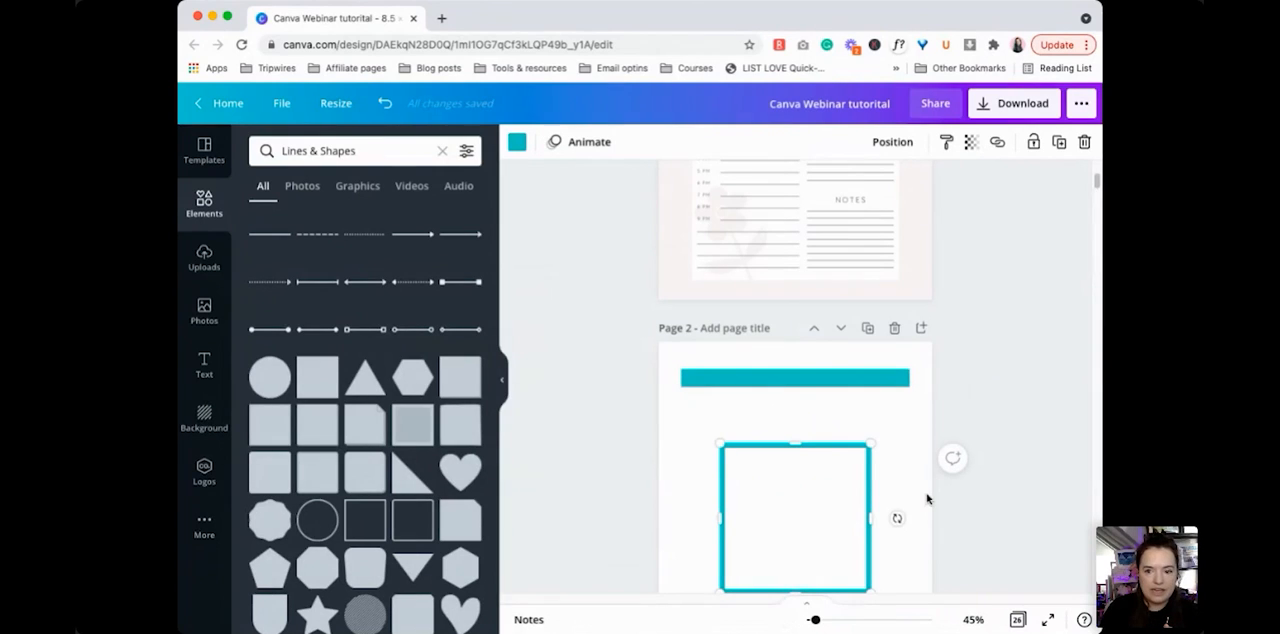
left_click_drag(871, 518, 912, 525)
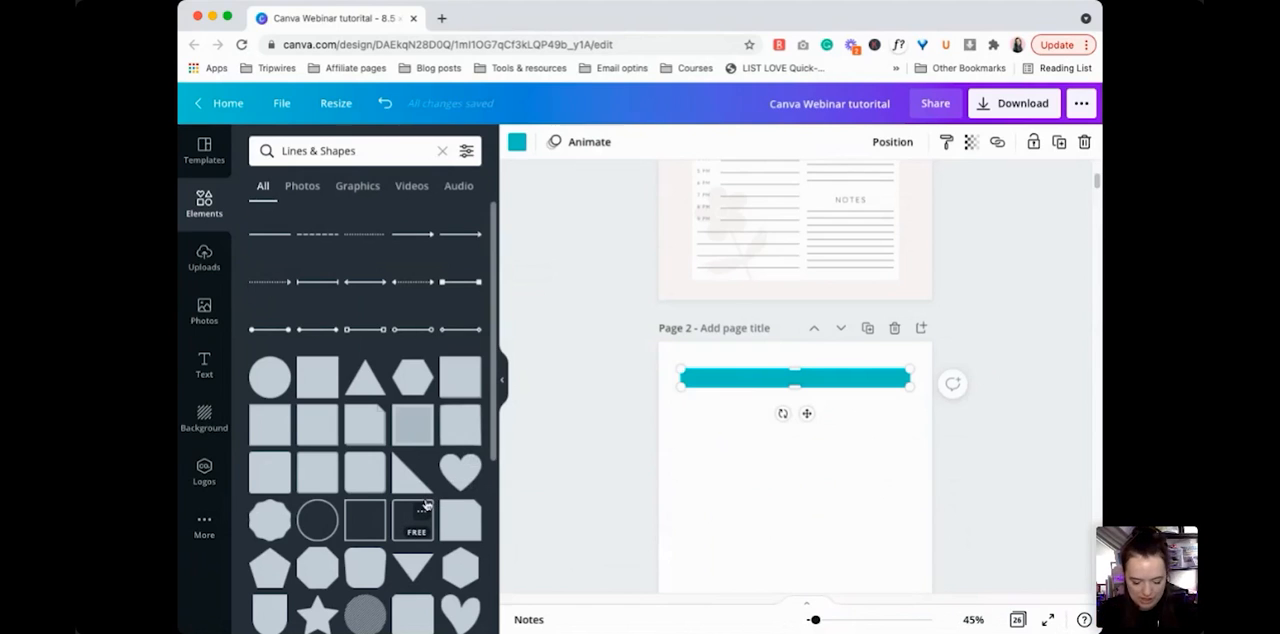
mouse_move(802, 345)
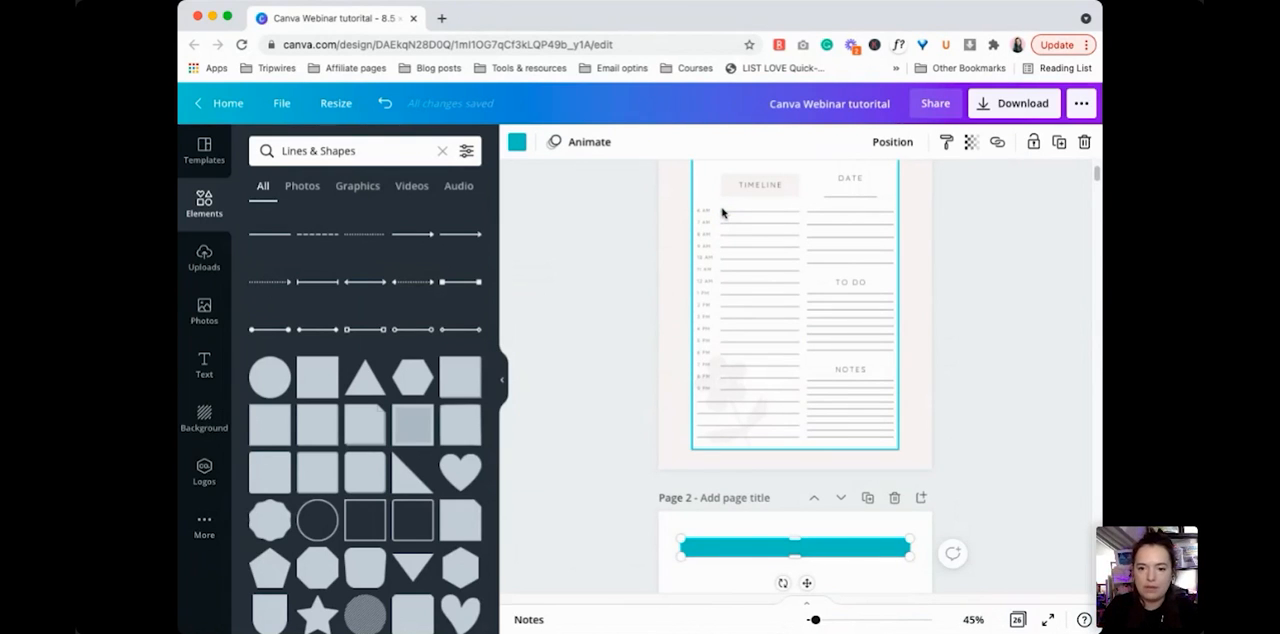
Duplicate the bar down page 2 until eight full-width teal bars fill it.
scroll("down", 3)
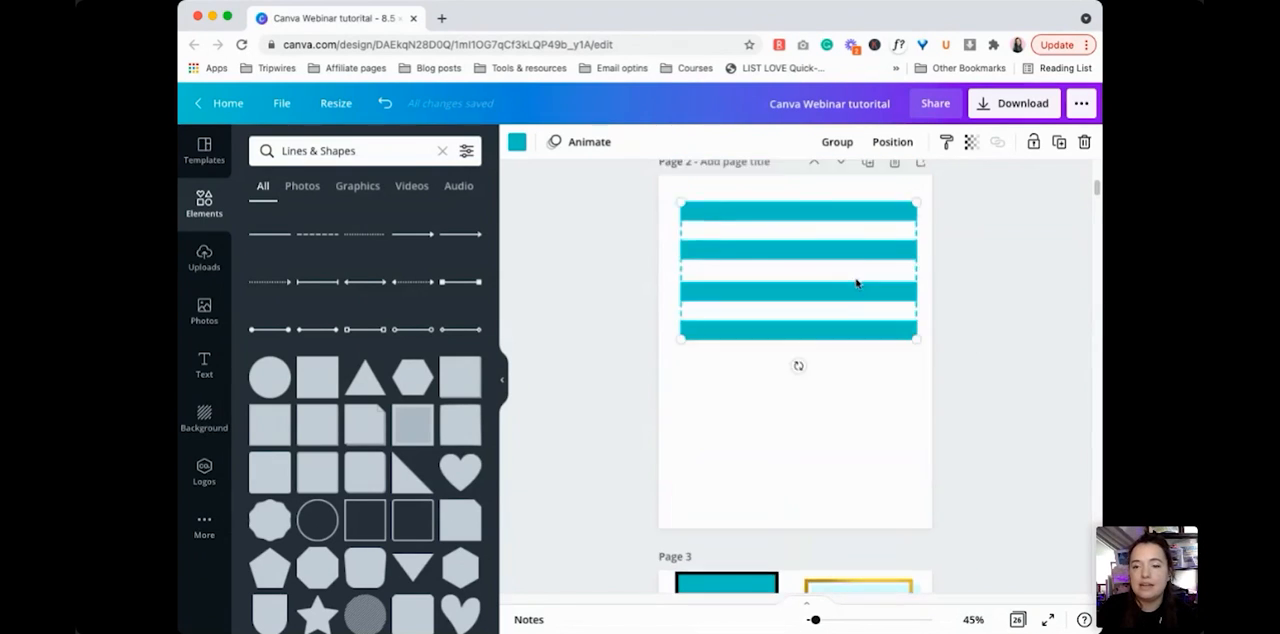
scroll("down", 3)
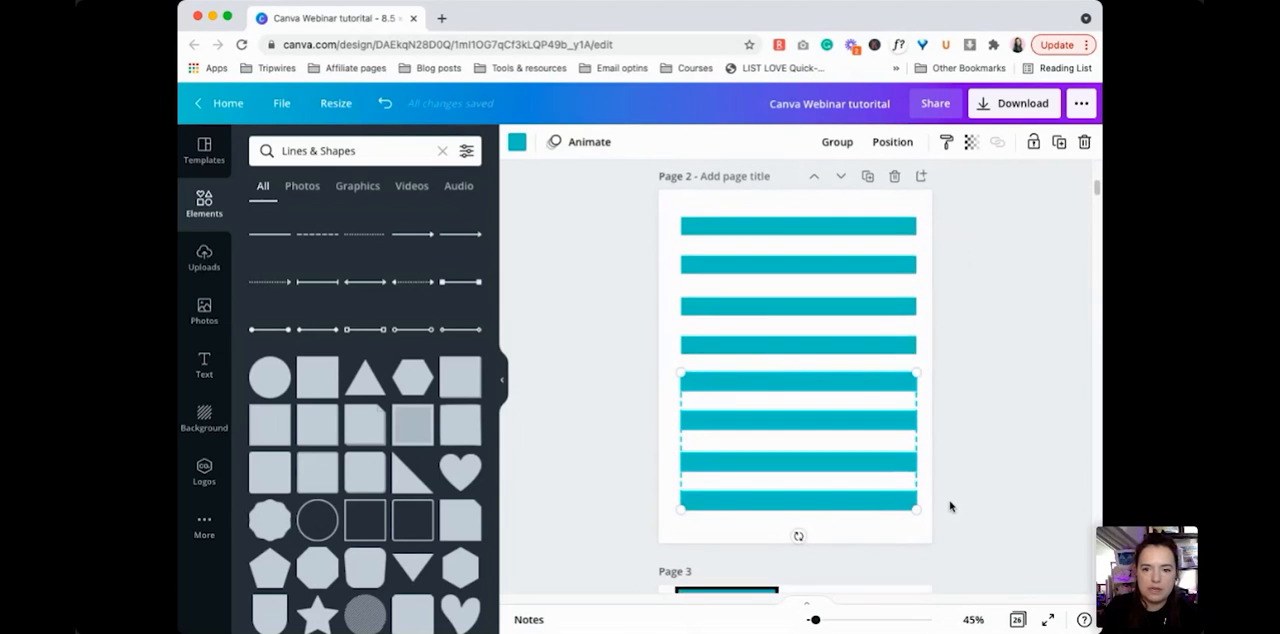
mouse_move(705, 291)
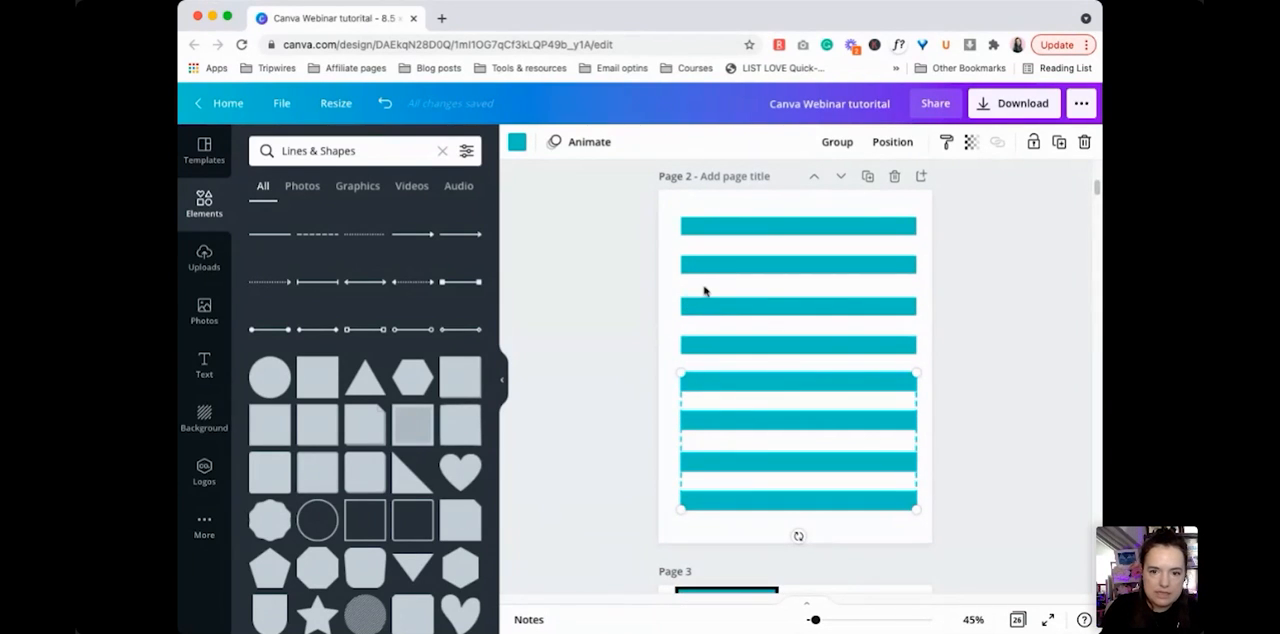
mouse_move(684, 332)
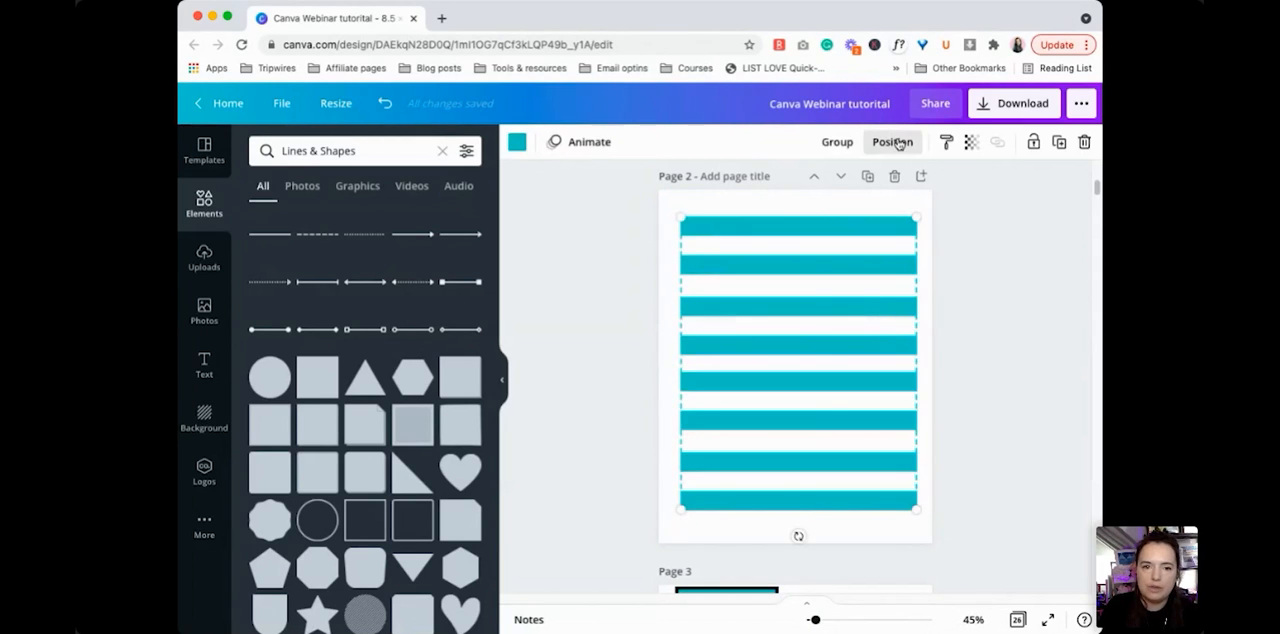
Use Position > Tidy up to distribute the eight bars evenly.
left_click(892, 141)
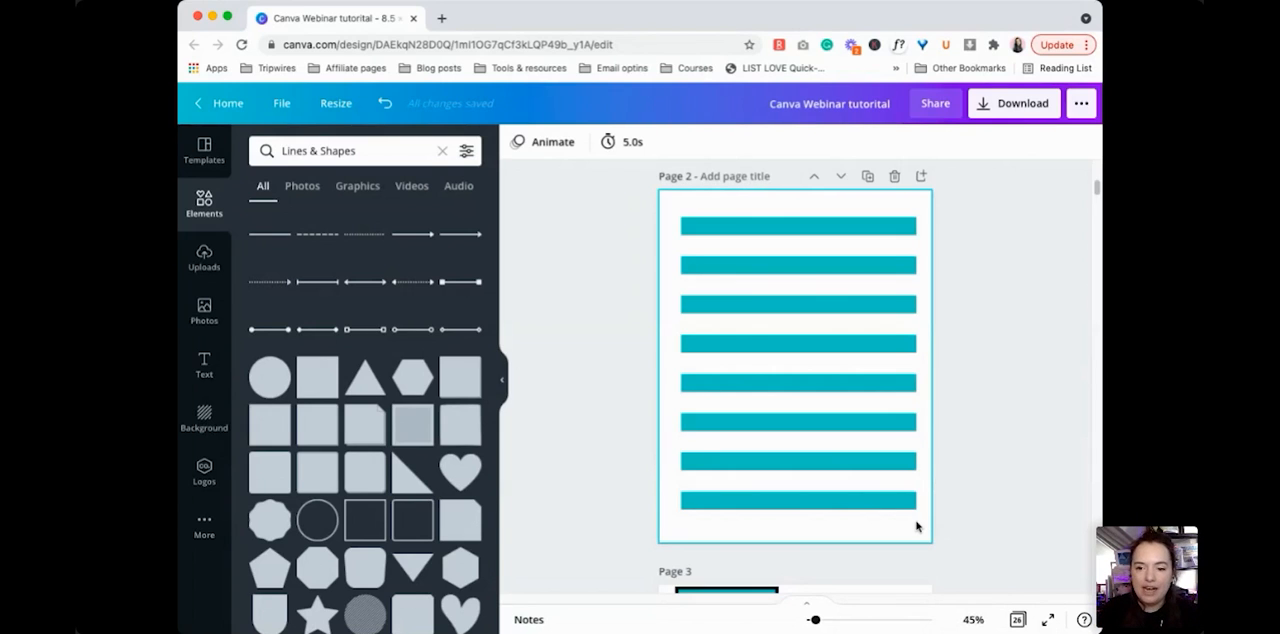
mouse_move(752, 206)
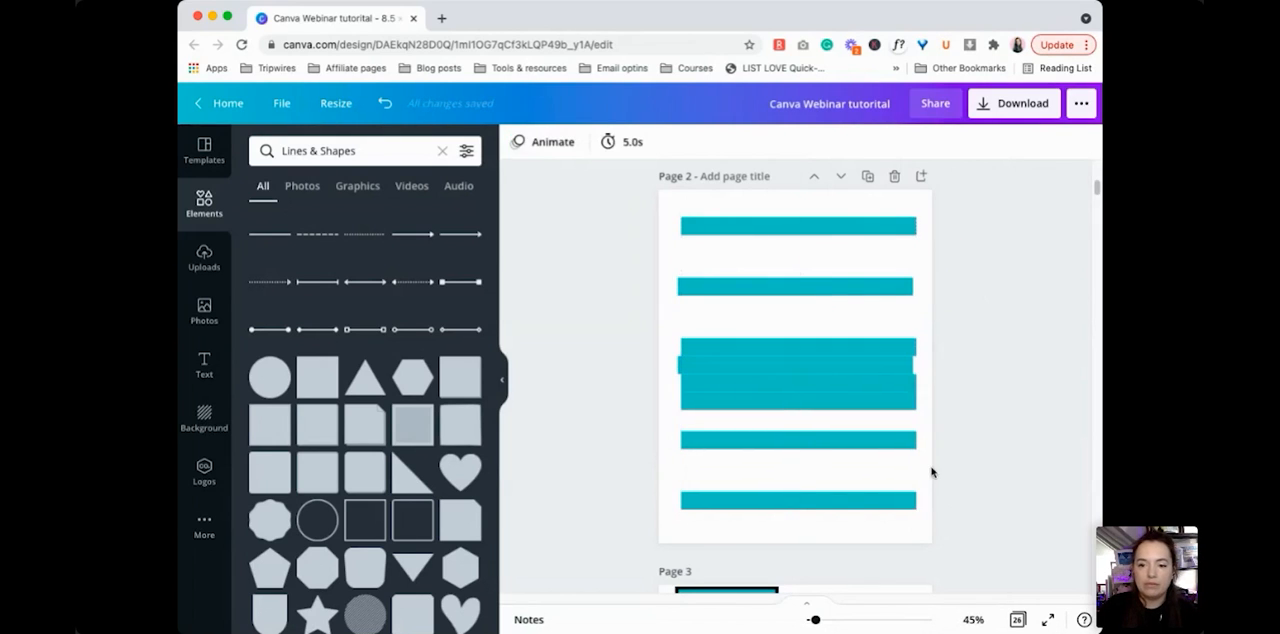
Select all scattered bars and tidy them back into eight even stripes.
left_click(795, 360)
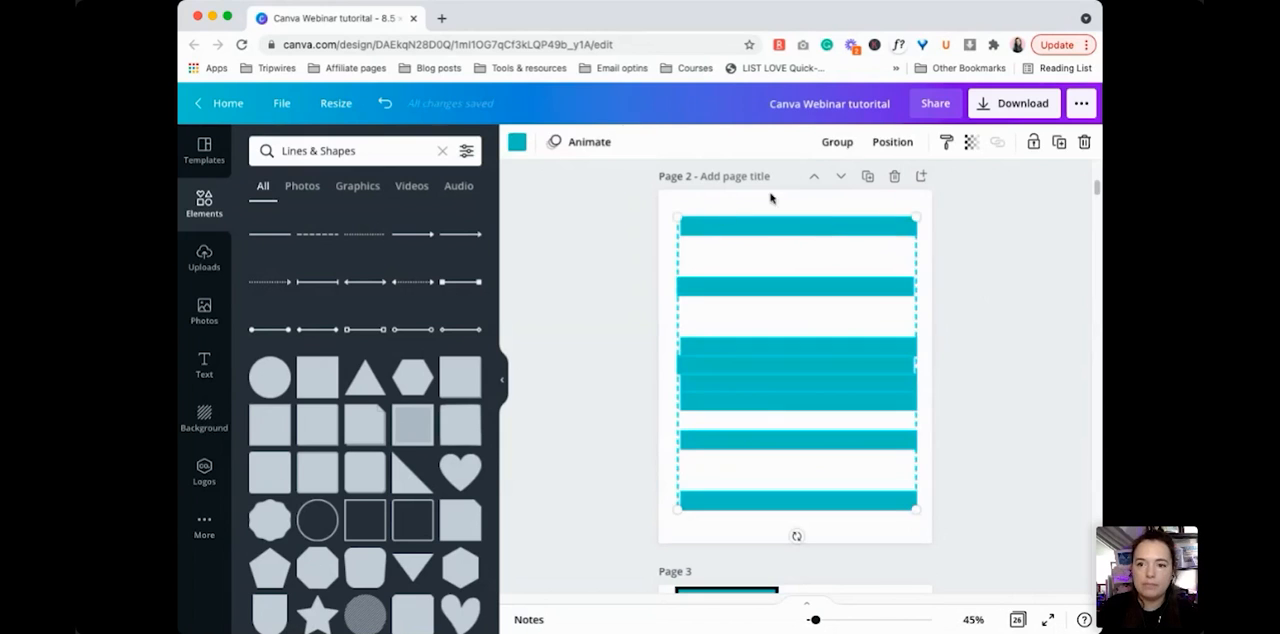
left_click(892, 141)
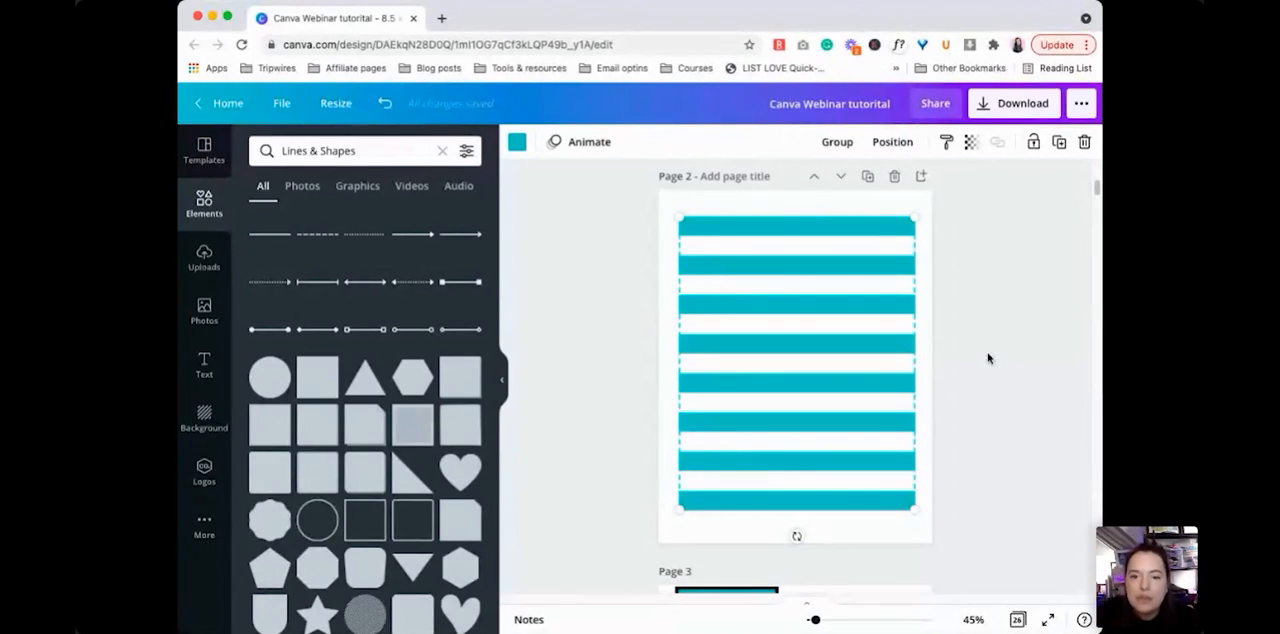
mouse_move(790, 279)
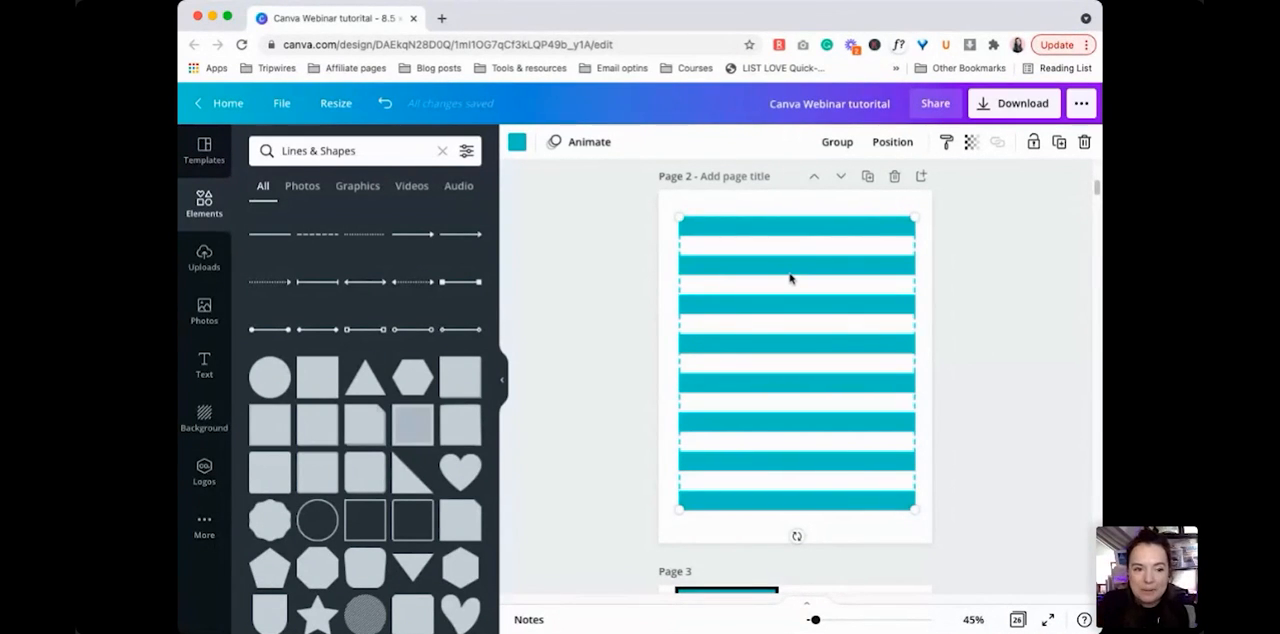
mouse_move(918, 396)
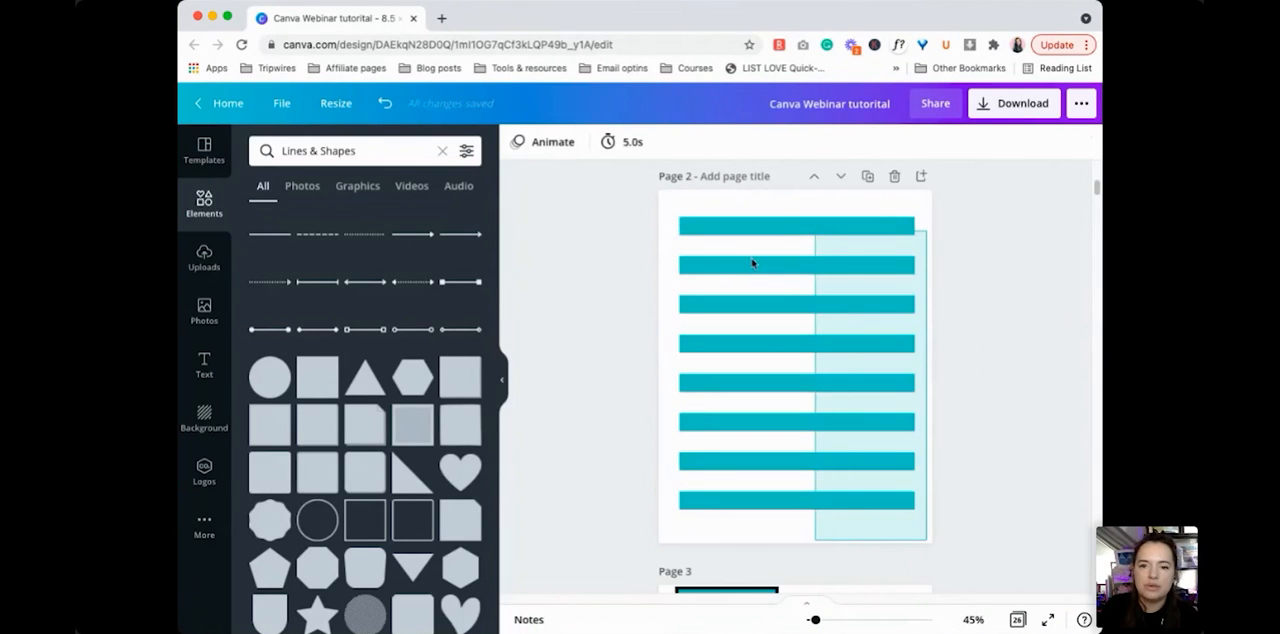
Select all eight bars and lower their transparency to a pale teal tint.
left_click(753, 264)
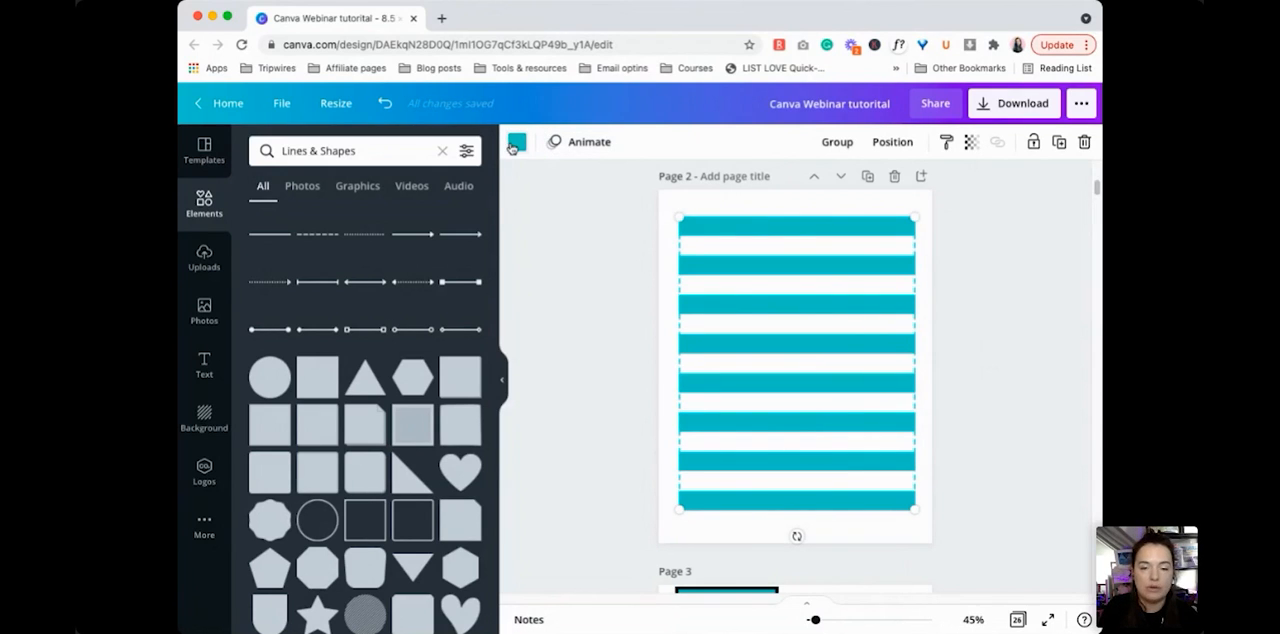
left_click(971, 141)
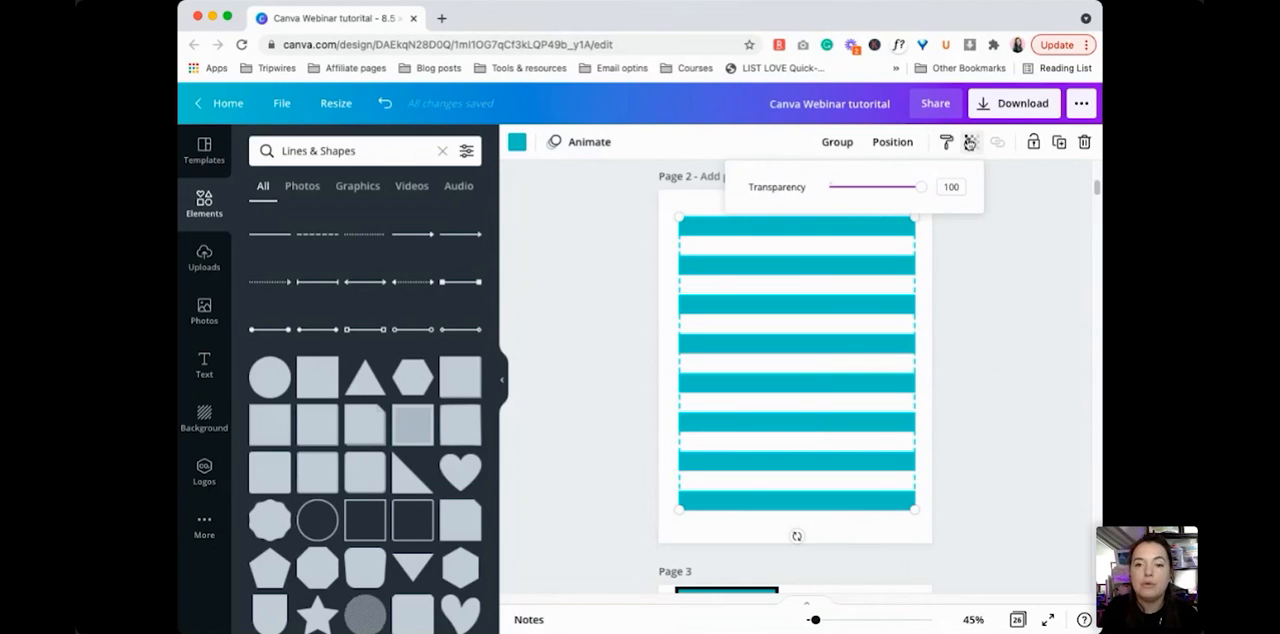
left_click_drag(918, 187, 843, 187)
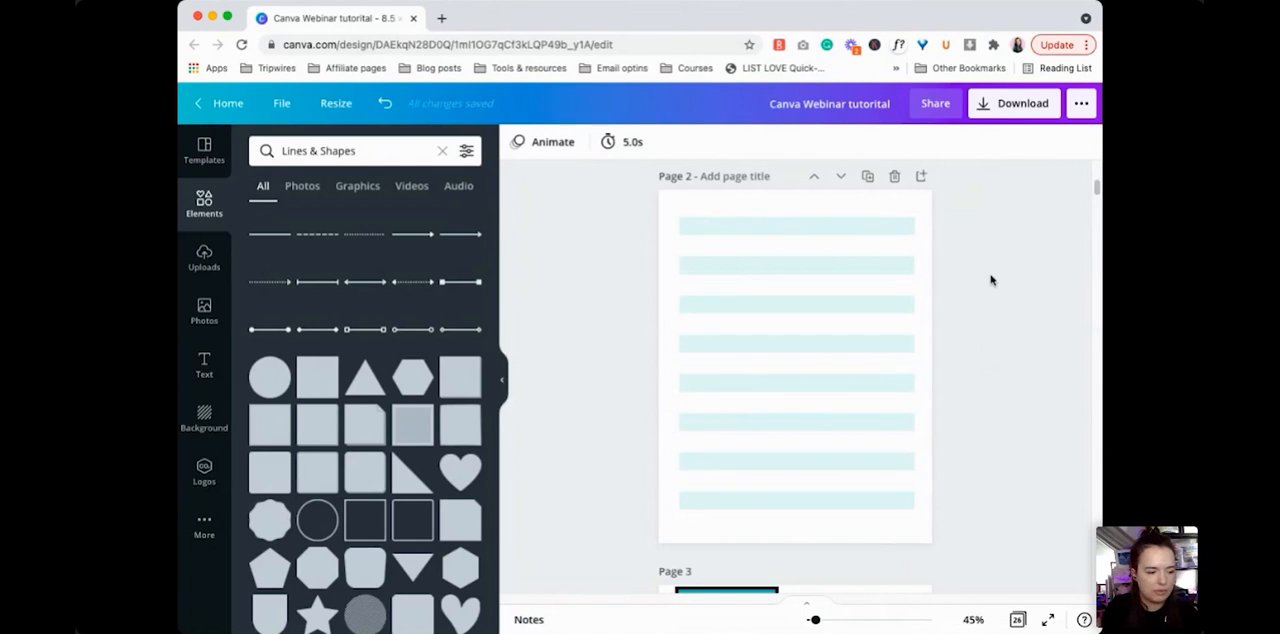
mouse_move(989, 306)
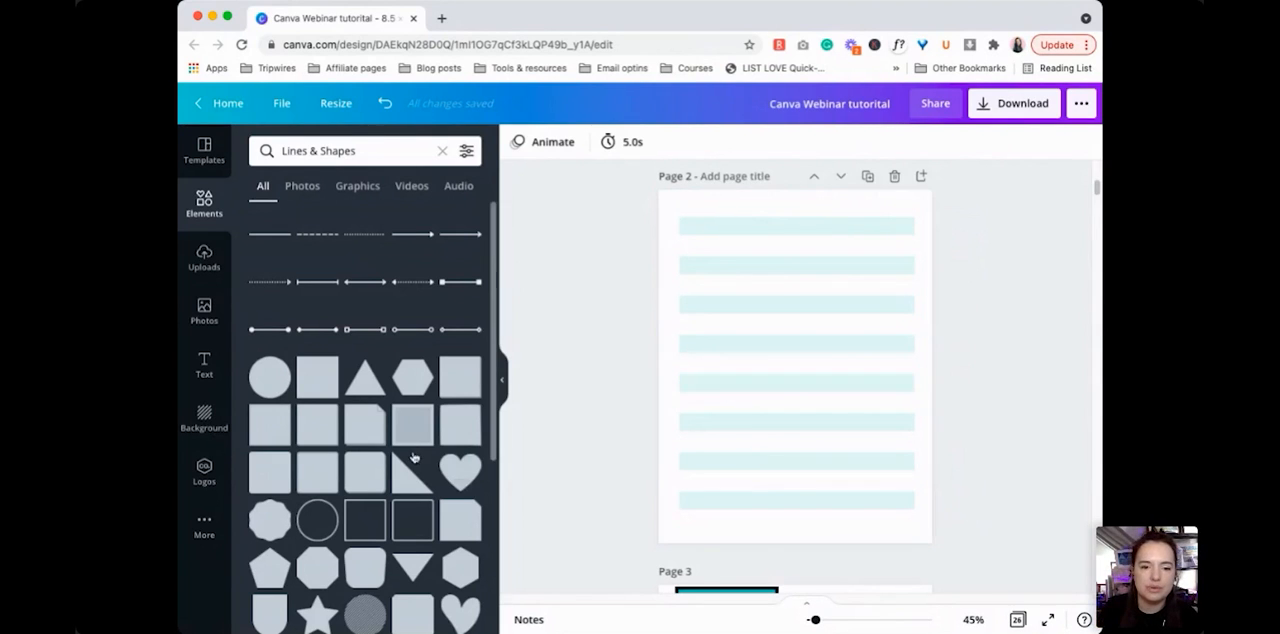
Browse the colour palettes and give the thin frame a teal outline.
scroll("down", 3)
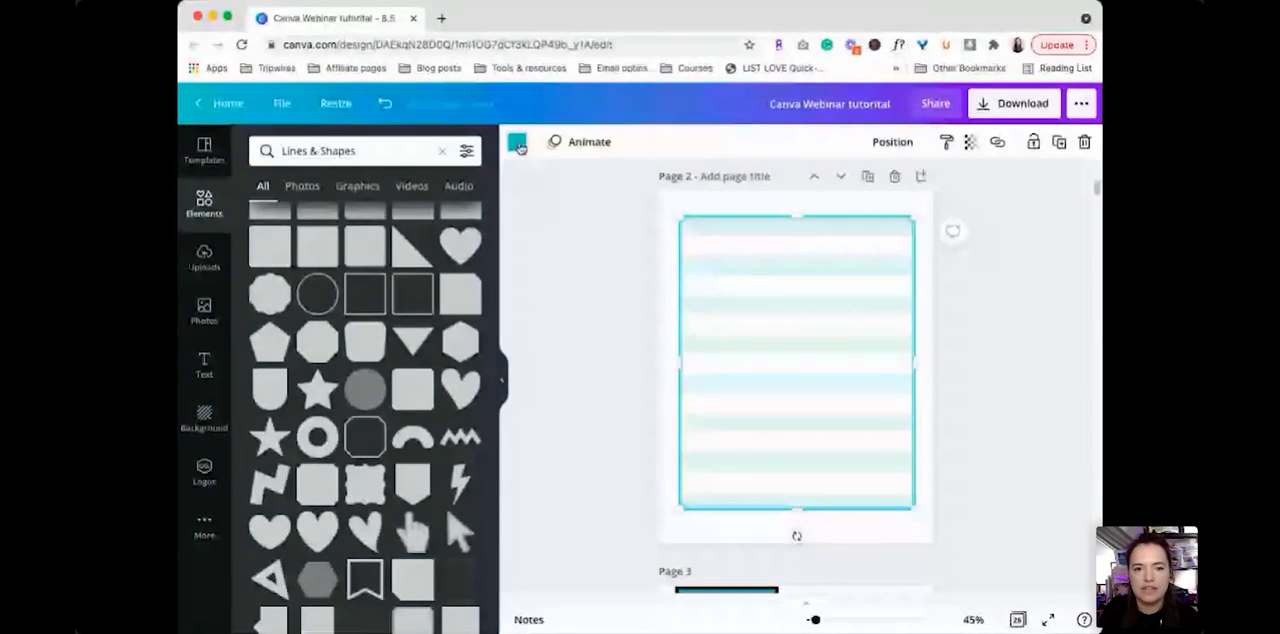
left_click(517, 141)
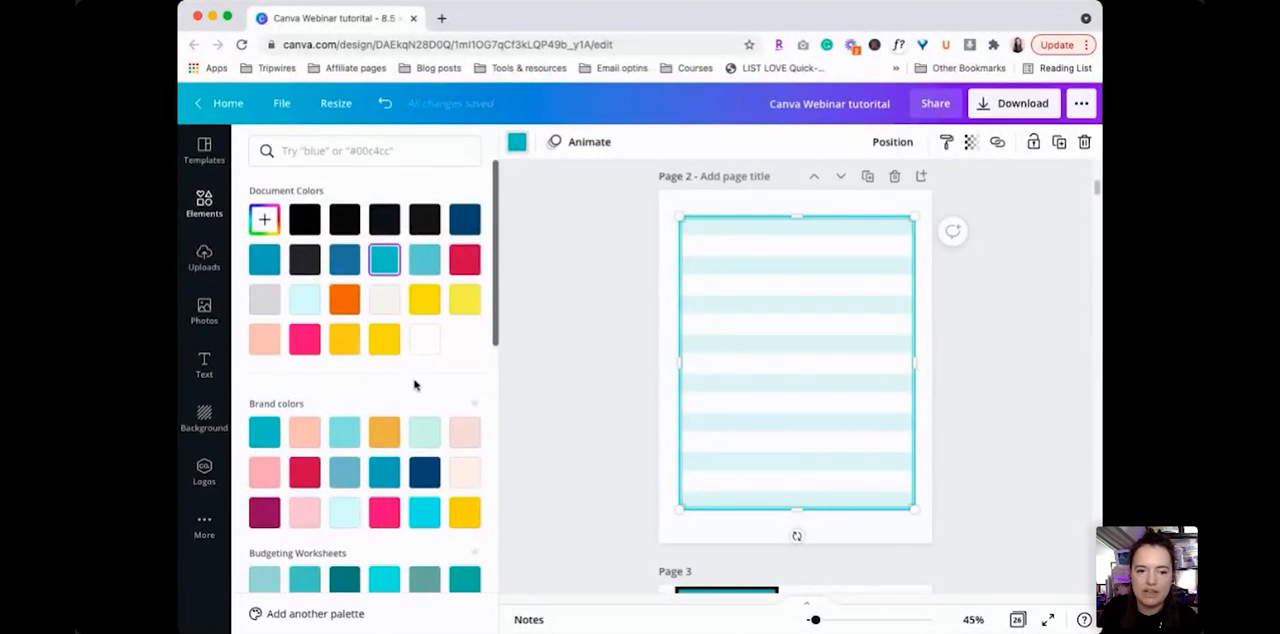
scroll("down", 3)
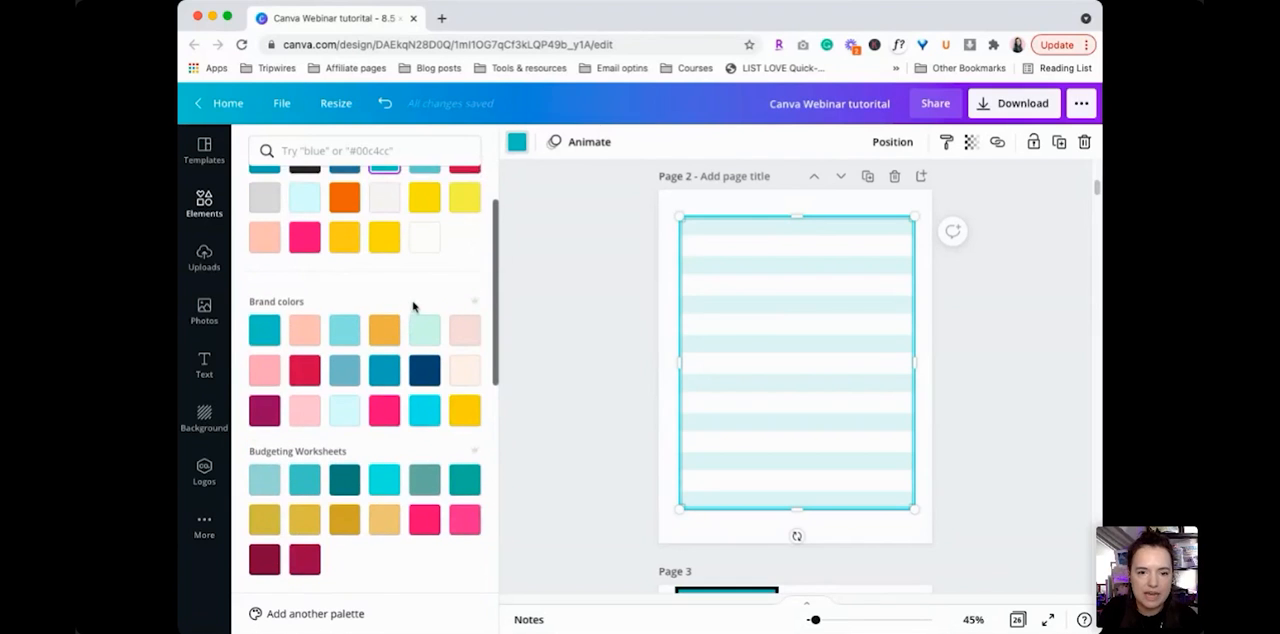
scroll("down", 3)
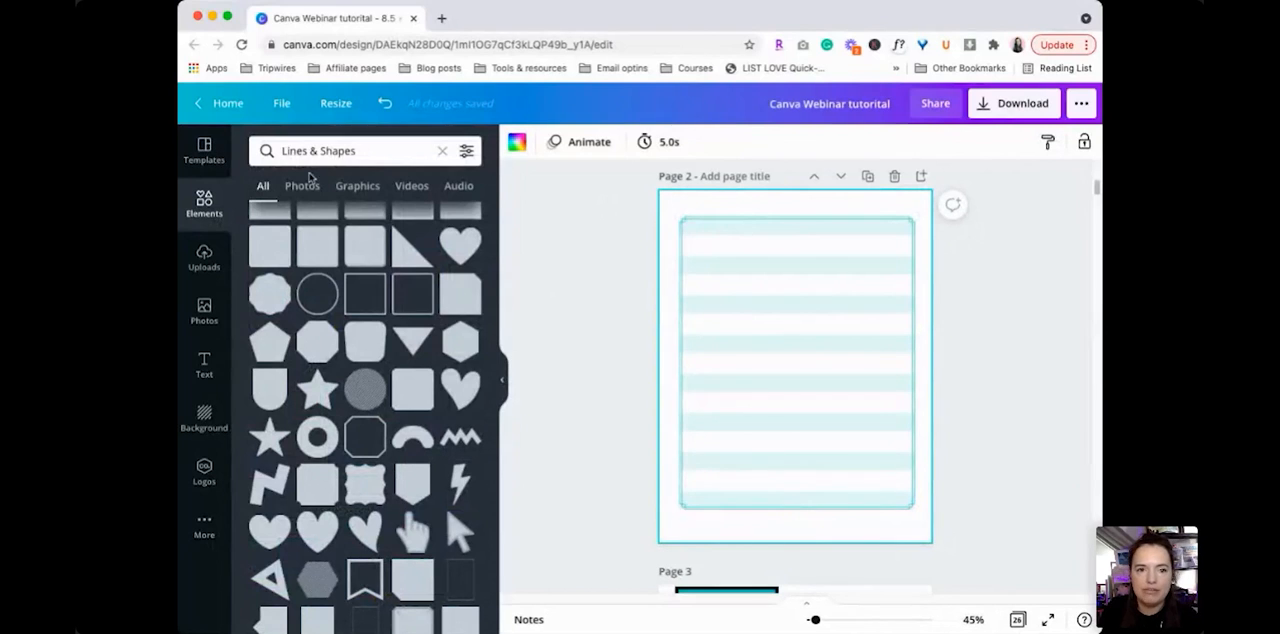
Search Photos for 'beach' and place the sunset beach photo in the page centre.
left_click(302, 185)
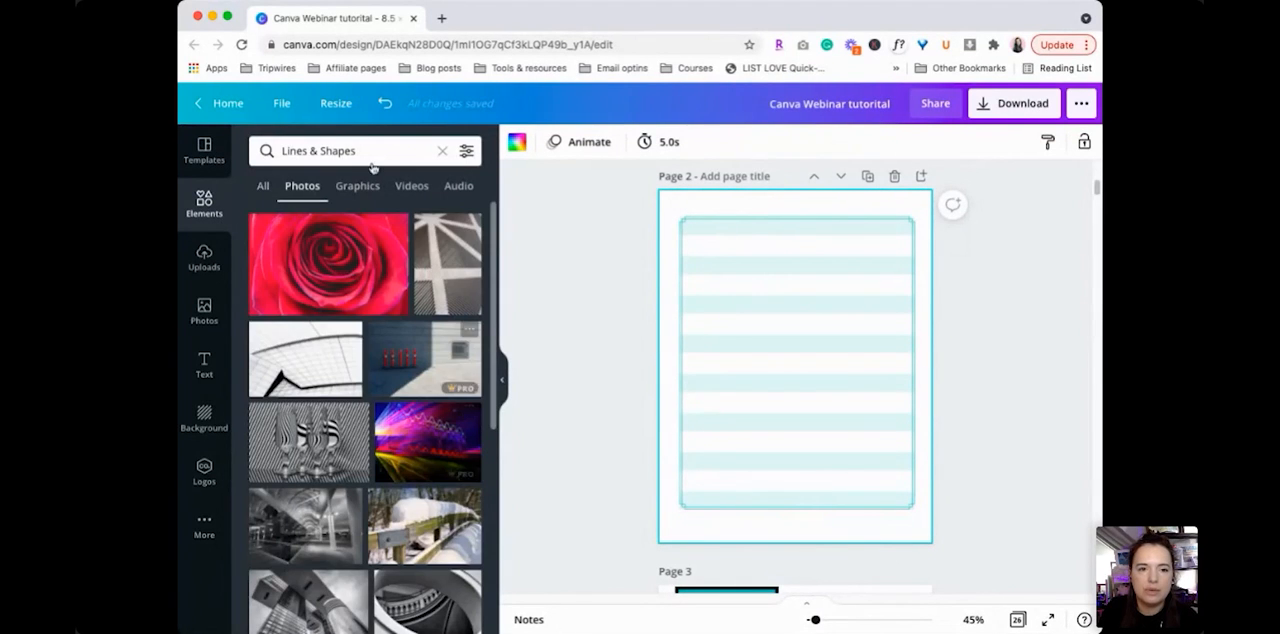
left_click(350, 150)
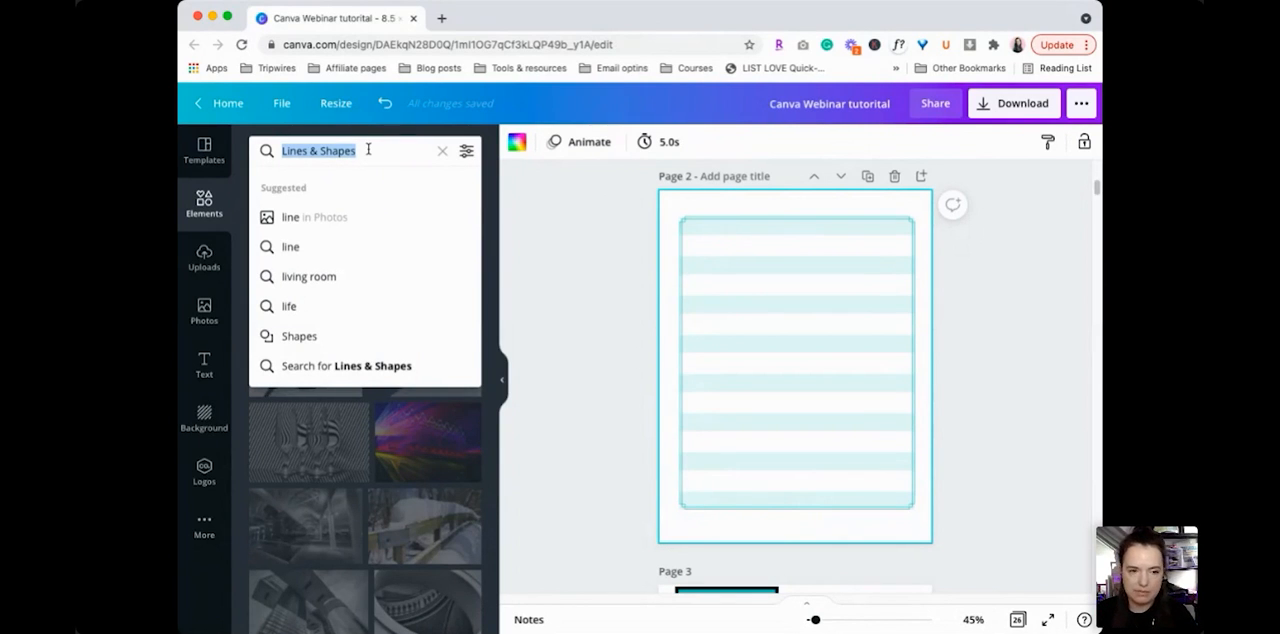
type("b")
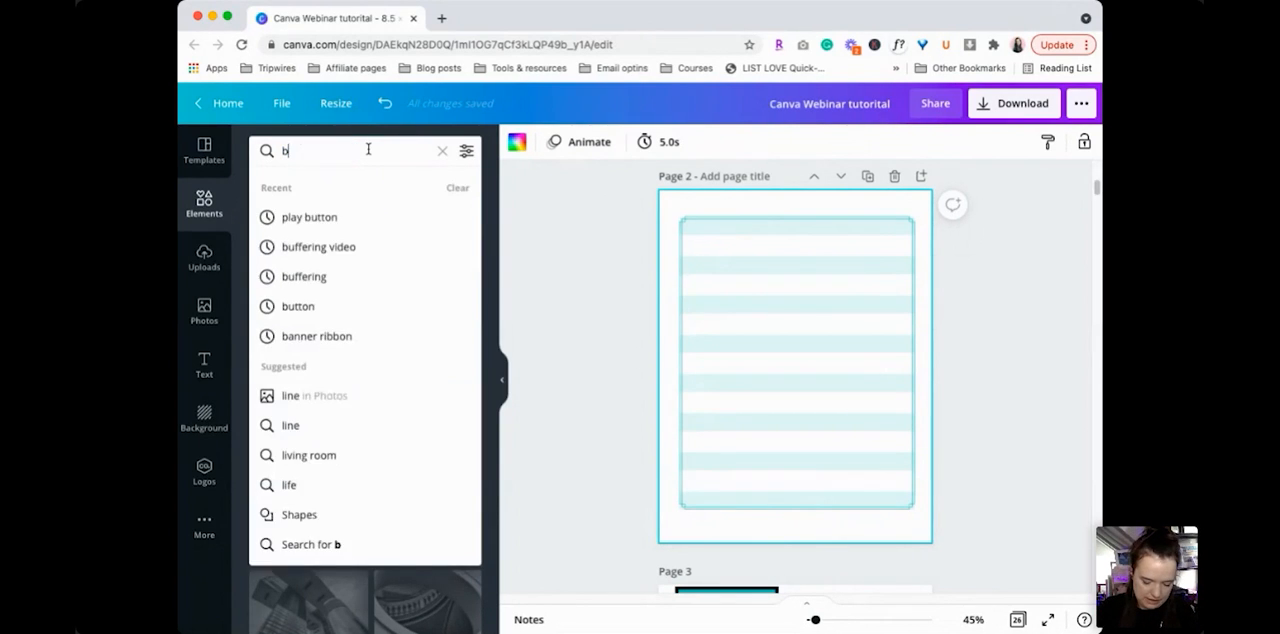
type("each")
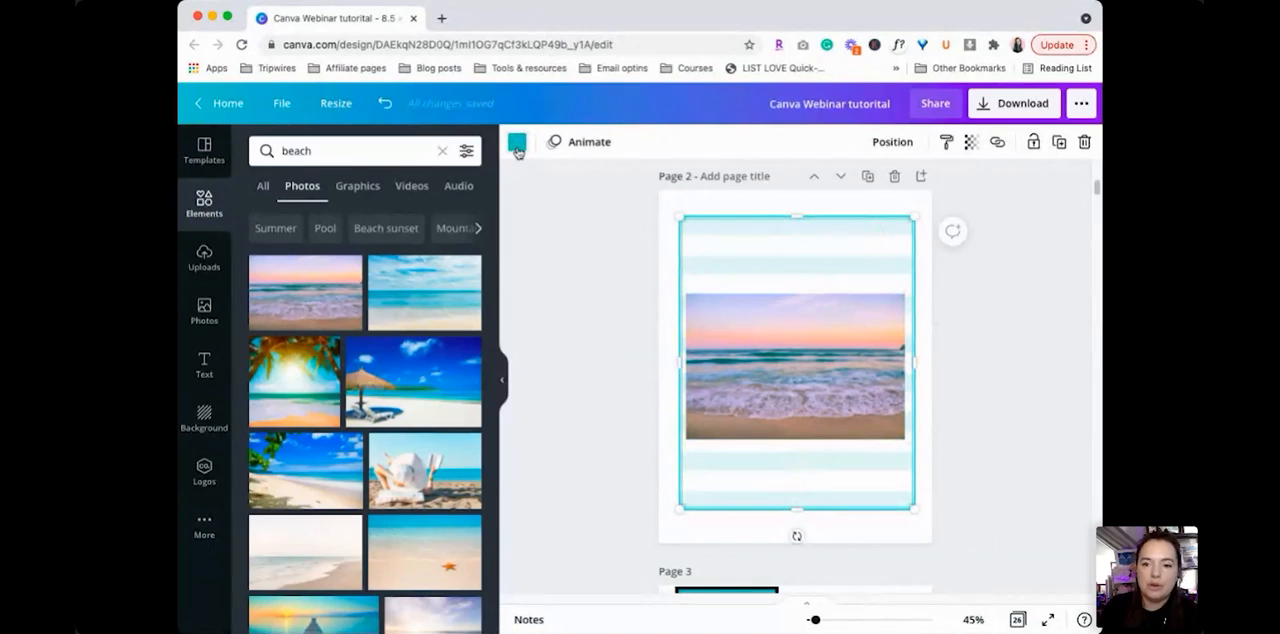
Recolour the frame outline from Photo Colors, settling on the blue-teal swatch.
left_click(516, 141)
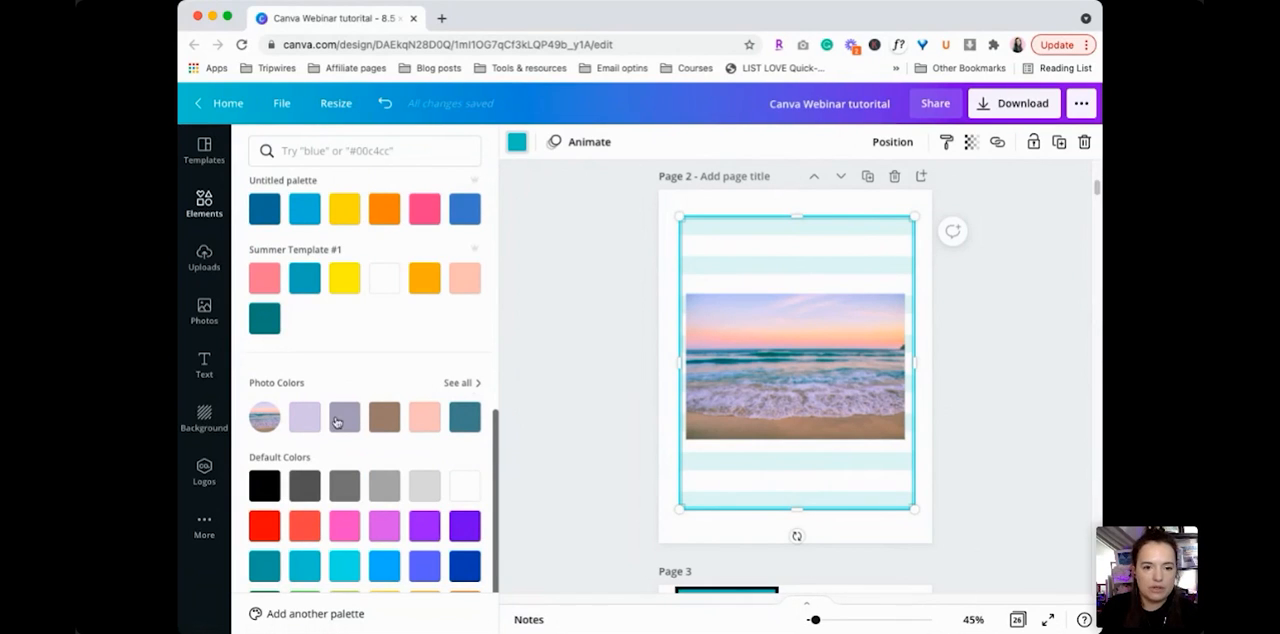
left_click(344, 417)
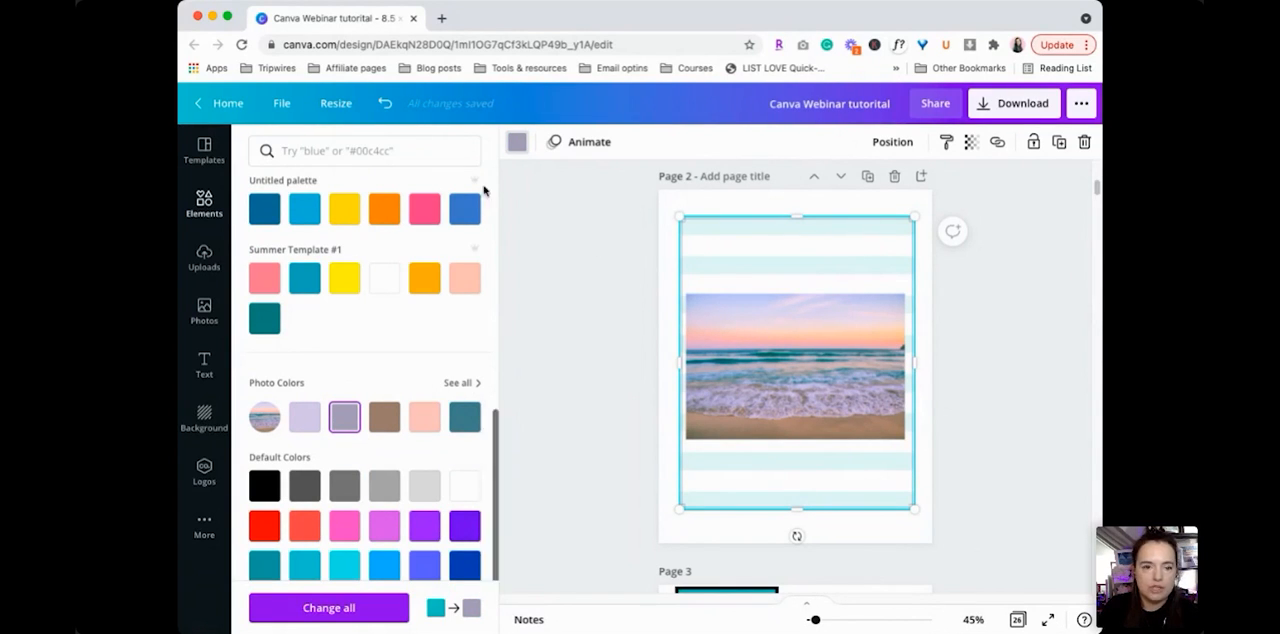
left_click(464, 417)
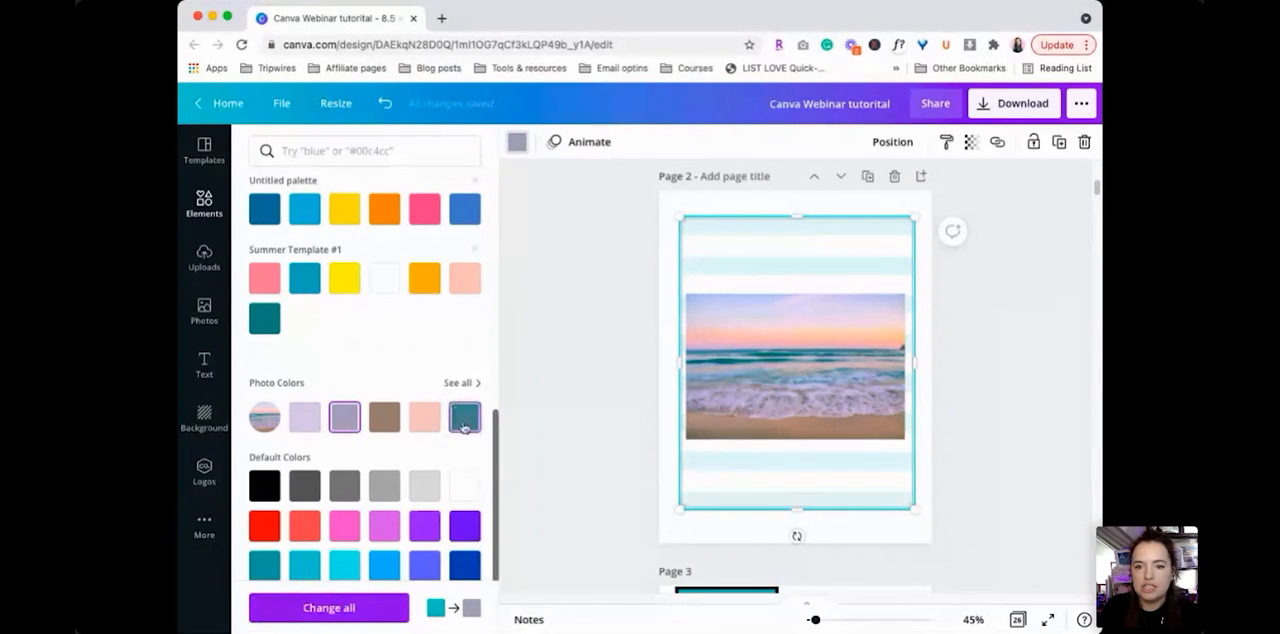
left_click(464, 417)
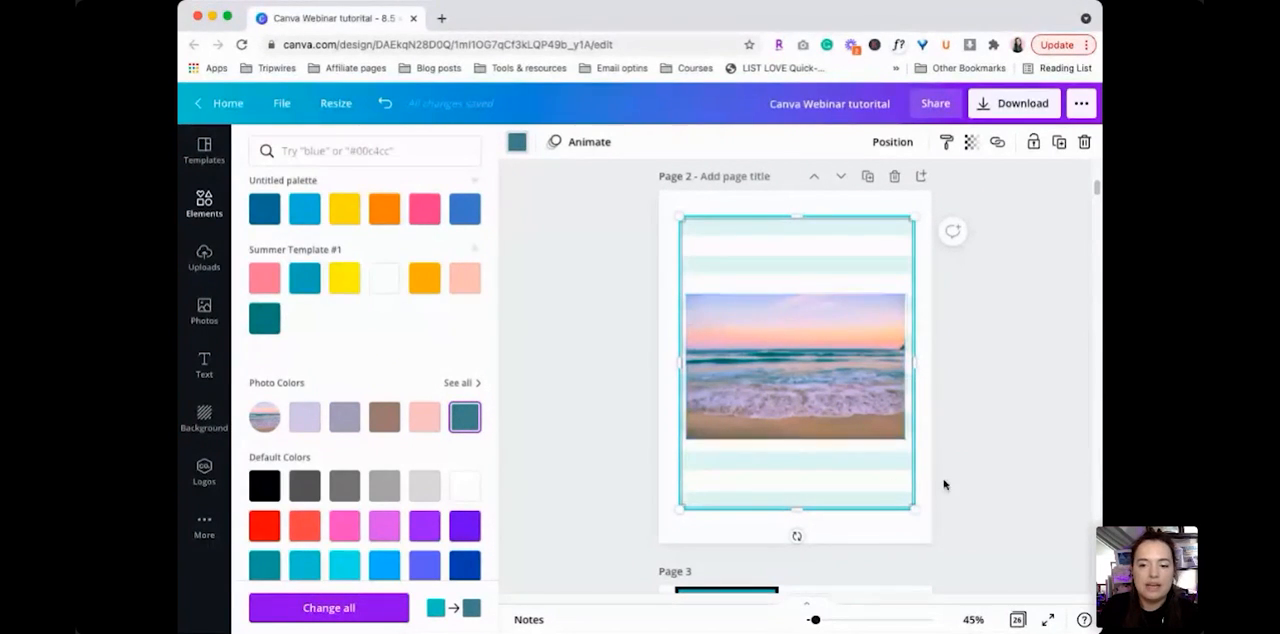
Select all horizontal bars and recolour them a soft gray.
left_click_drag(913, 363, 895, 464)
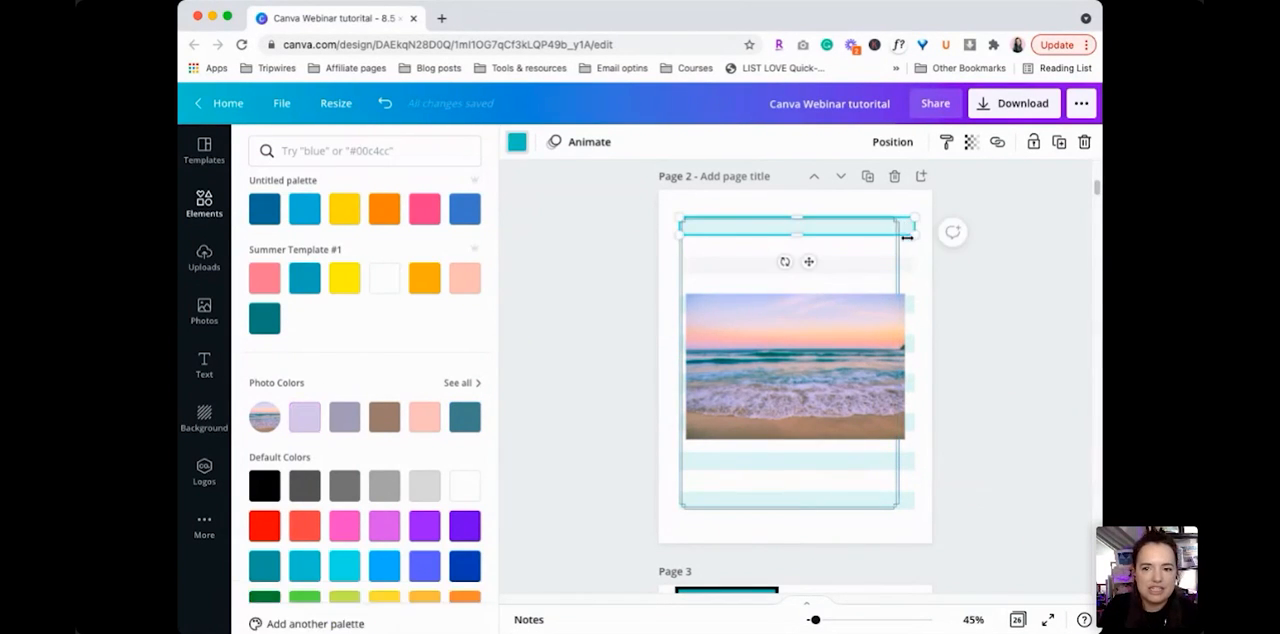
type("beach")
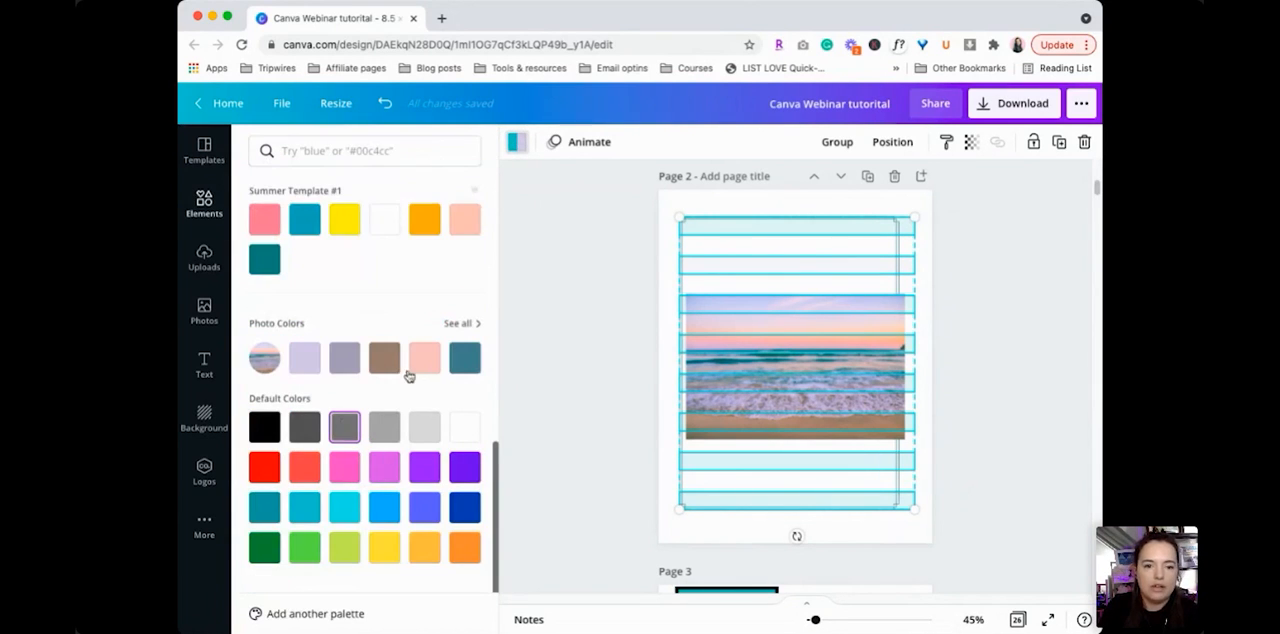
type("beach")
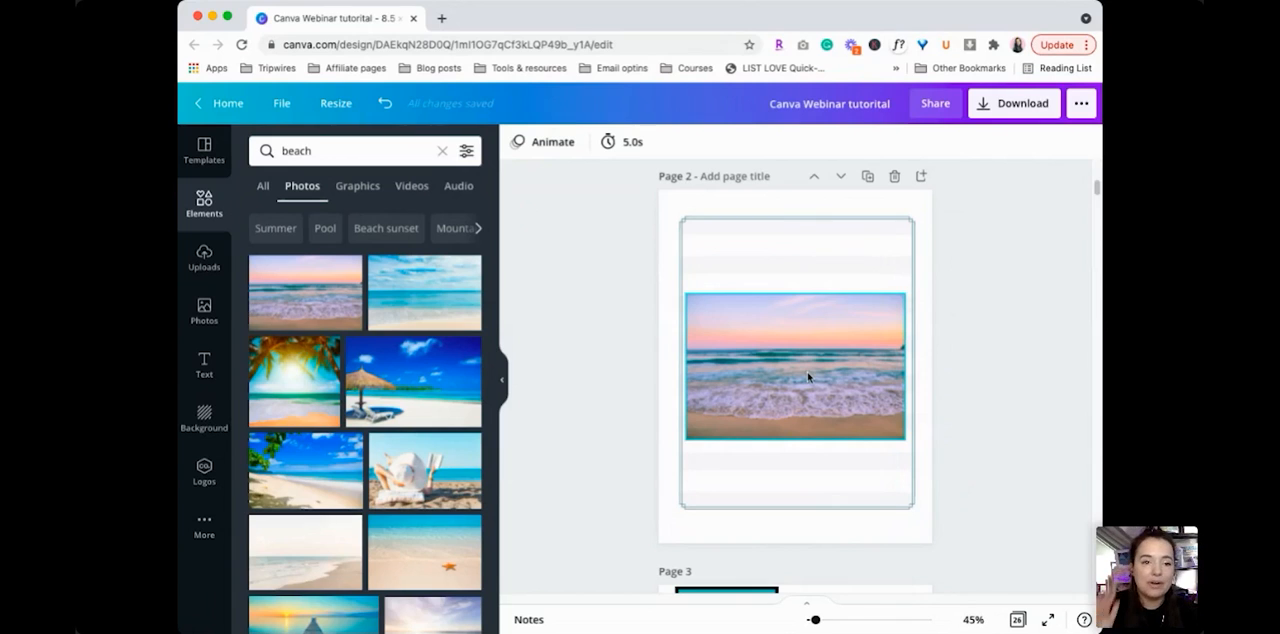
Select the beach photo and delete it, leaving only the gray bars in the frame.
left_click(625, 389)
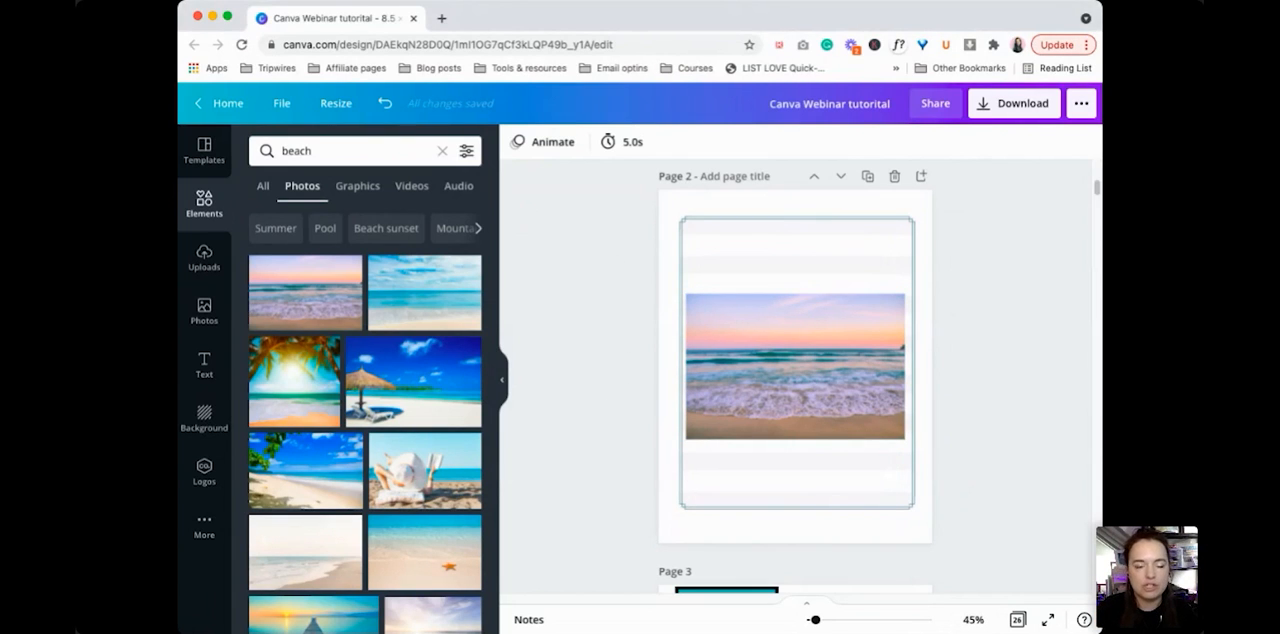
left_click(795, 365)
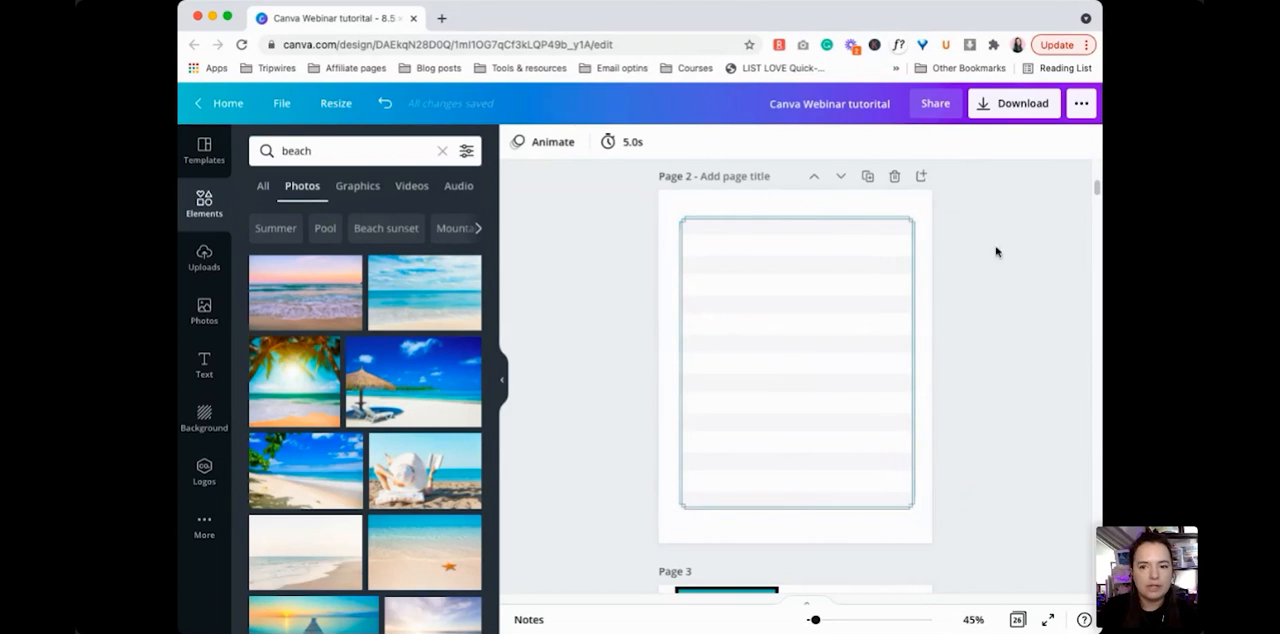
Stretch the thin rectangle frame taller to about 10.4 so it reaches near the page bottom.
scroll("down", 3)
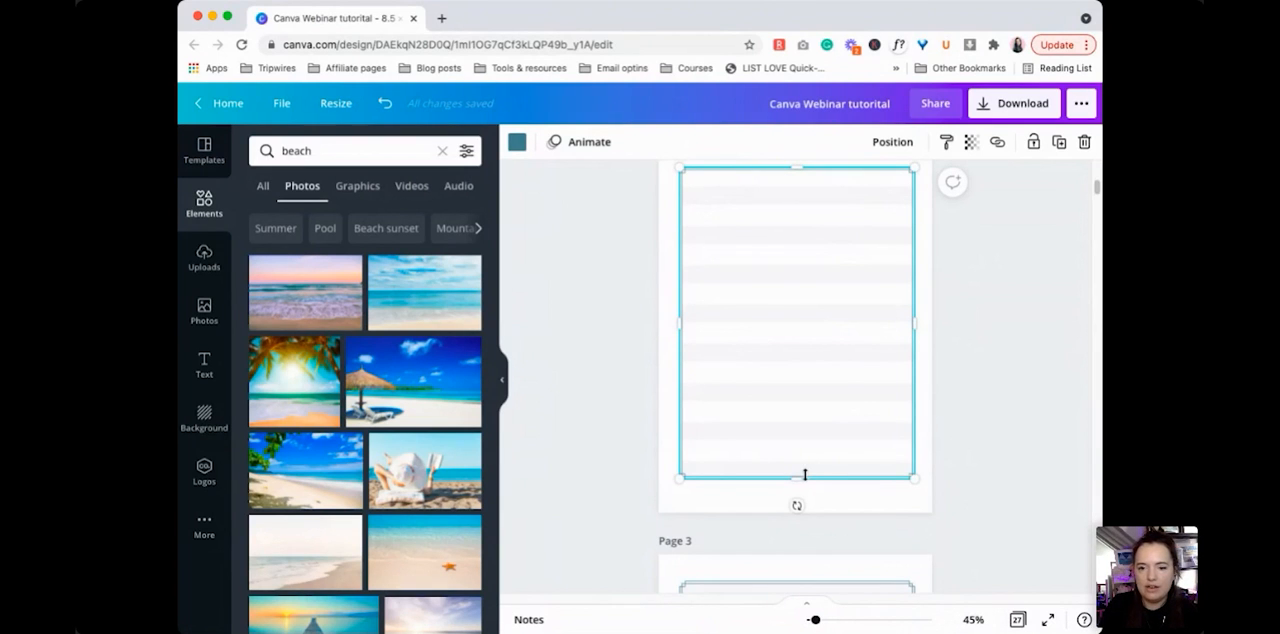
left_click_drag(805, 477, 809, 497)
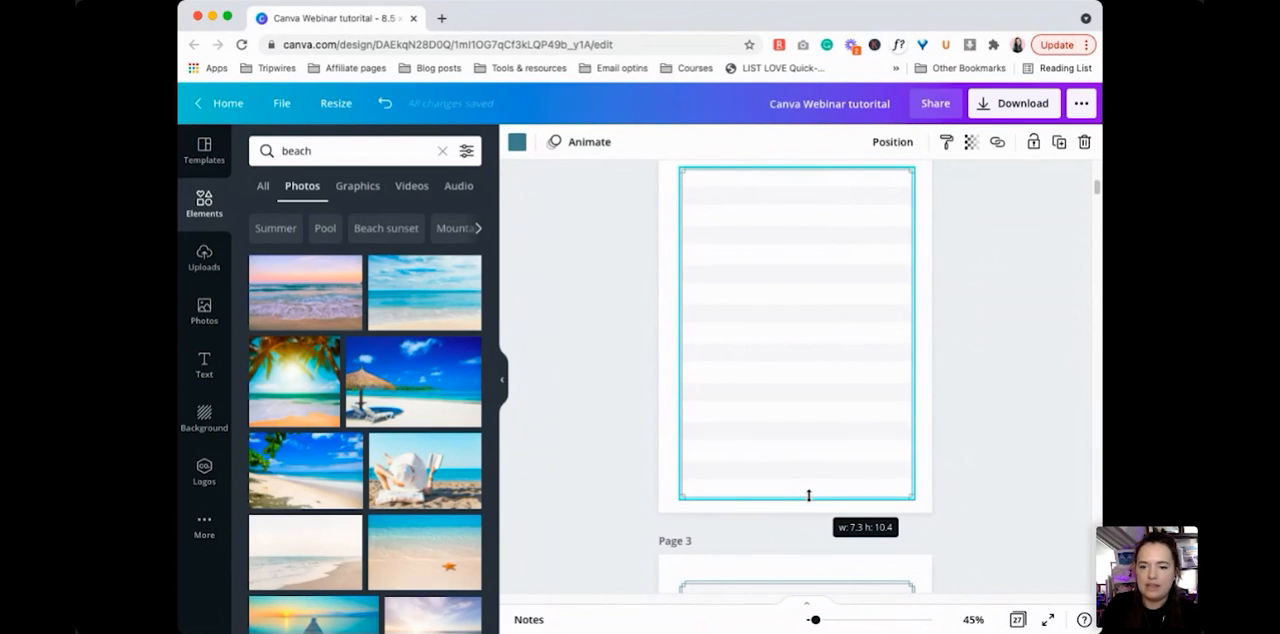